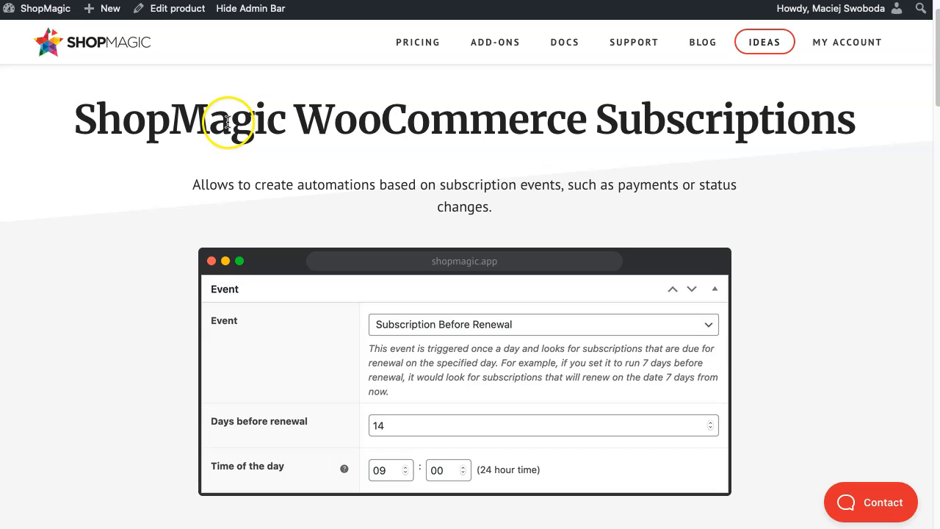
mouse_move(318, 171)
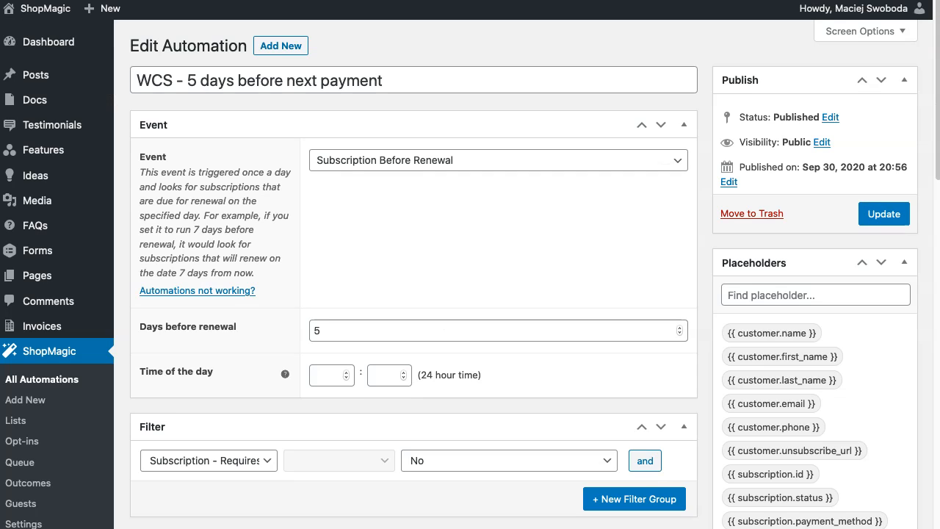
mouse_move(401, 28)
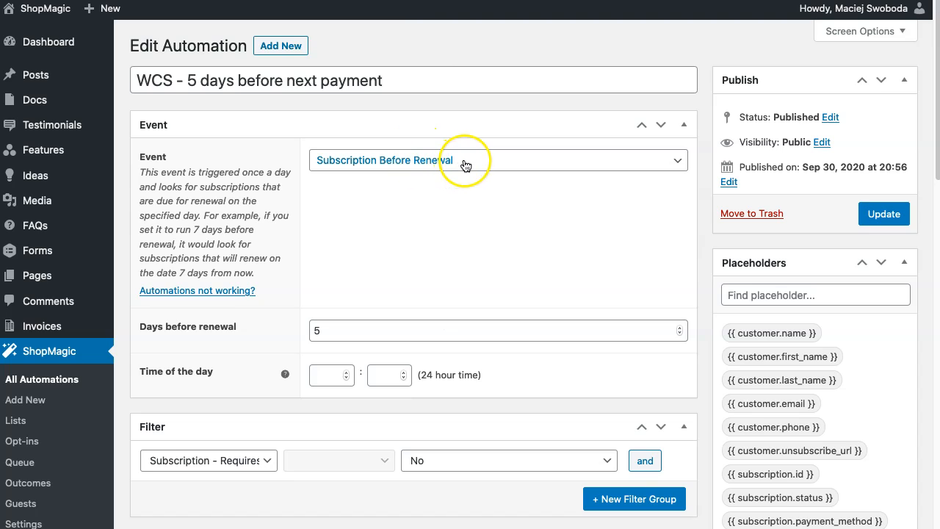
mouse_move(465, 164)
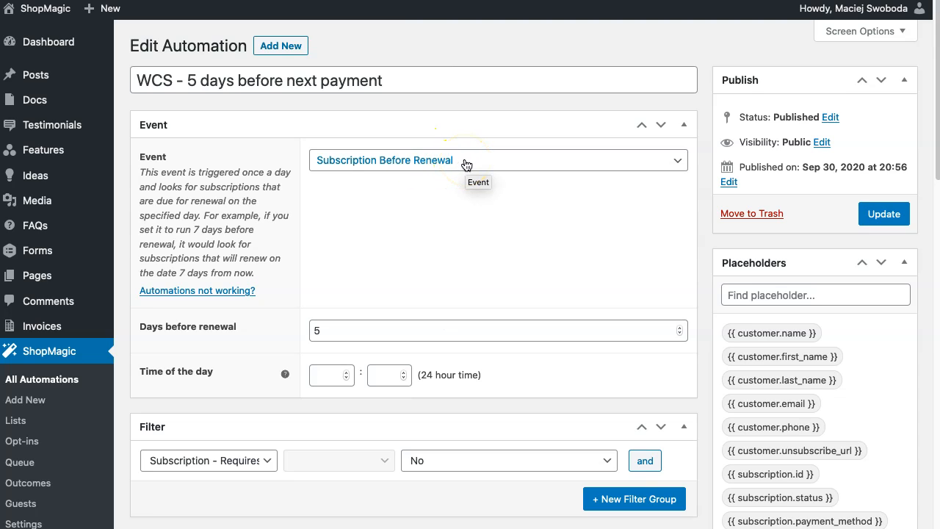
Expand the Event dropdown on the 'WCS - 5 days before next payment' automation
left_click(479, 164)
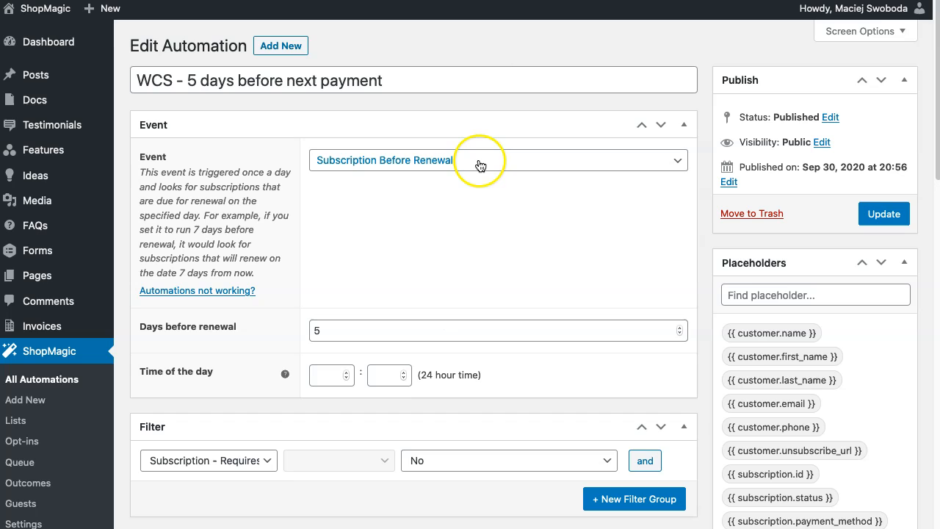
left_click(498, 160)
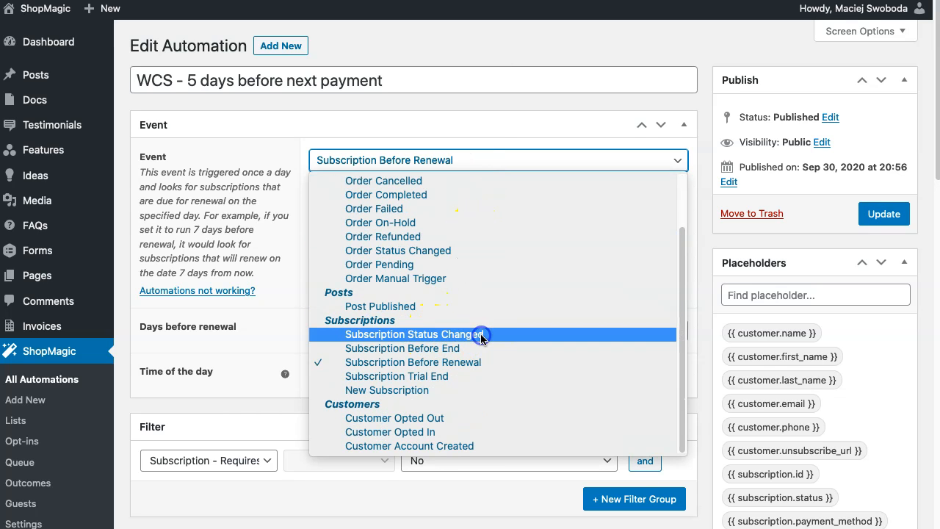
Trigger on Subscription Status Changed, first set from Active to Cancelled
left_click(412, 335)
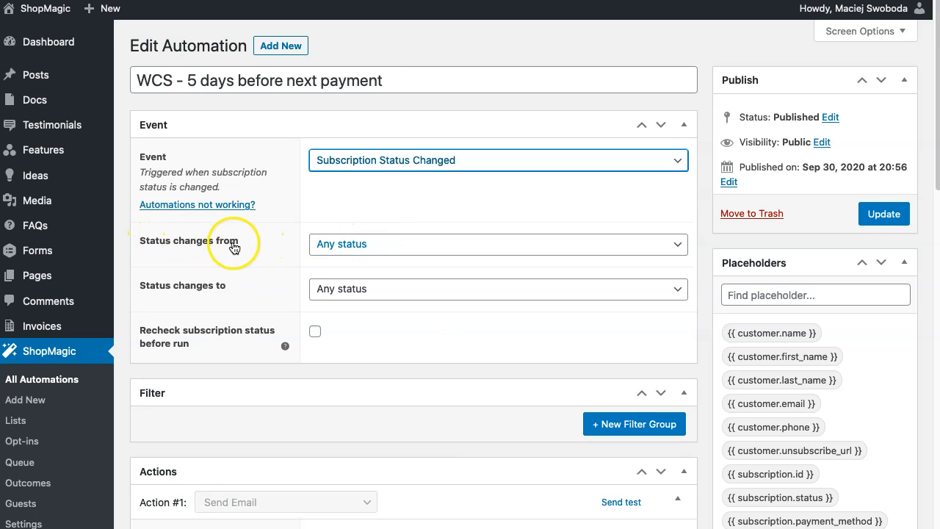
left_click(499, 244)
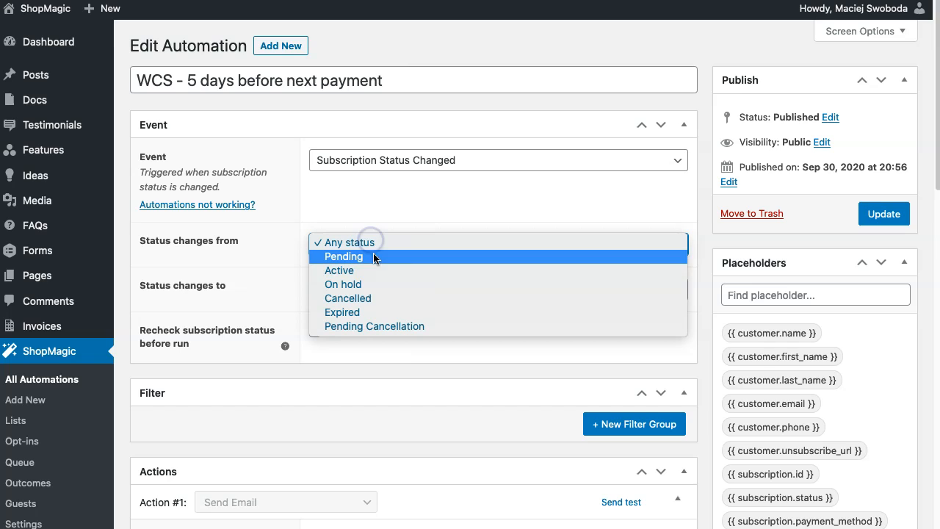
left_click(339, 271)
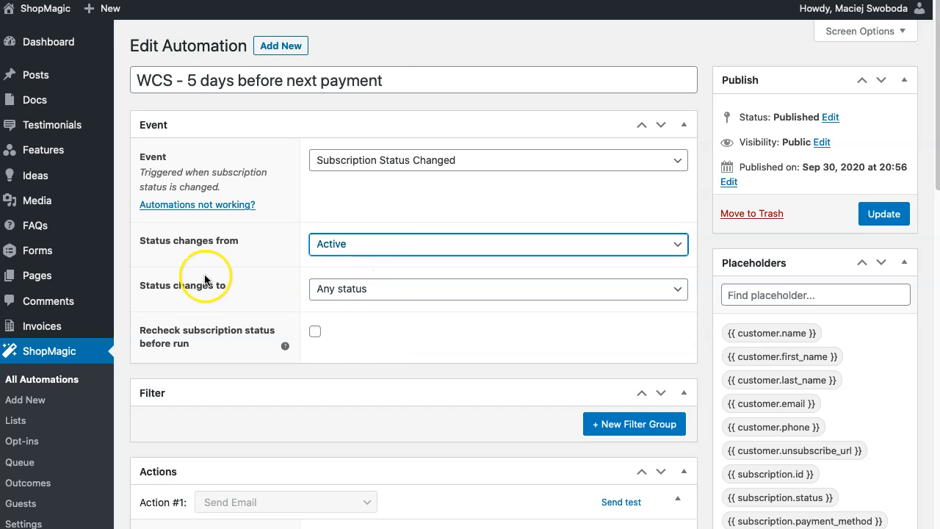
left_click(498, 288)
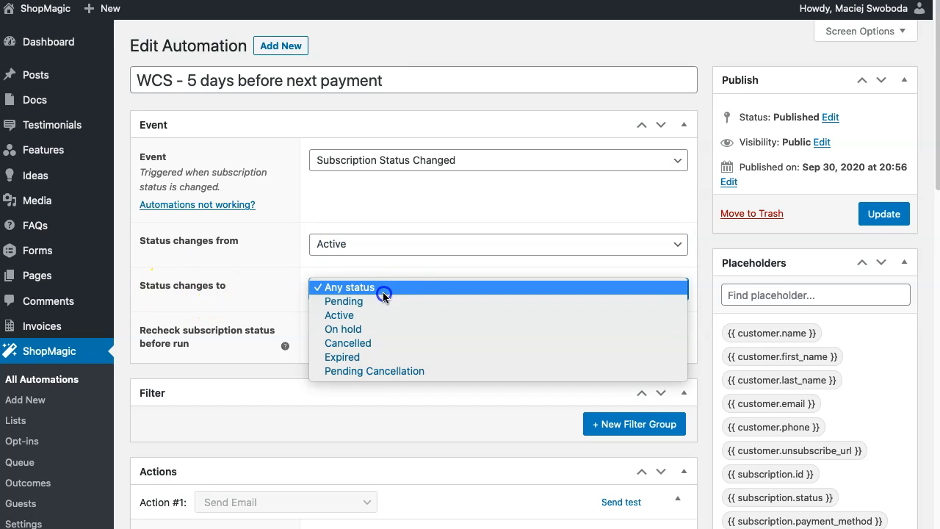
left_click(347, 344)
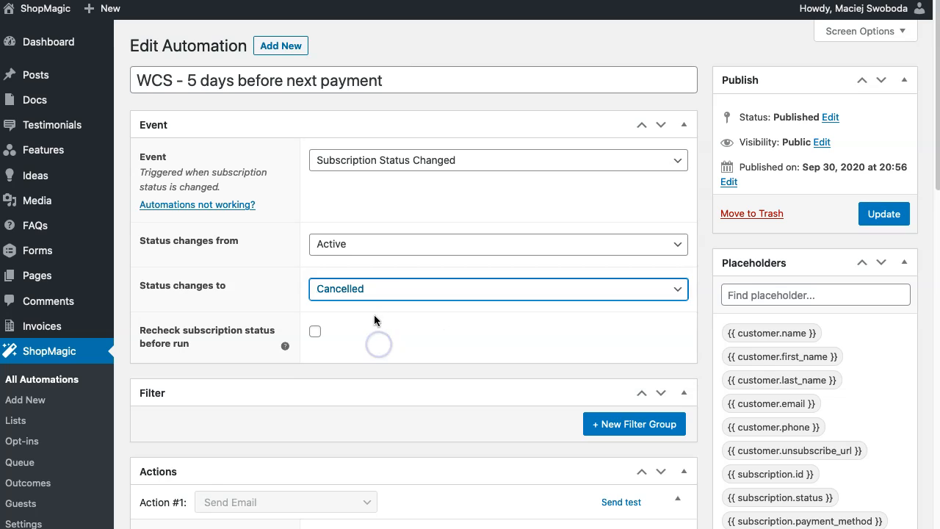
Change the status transition to fire from On hold to Expired
left_click(498, 244)
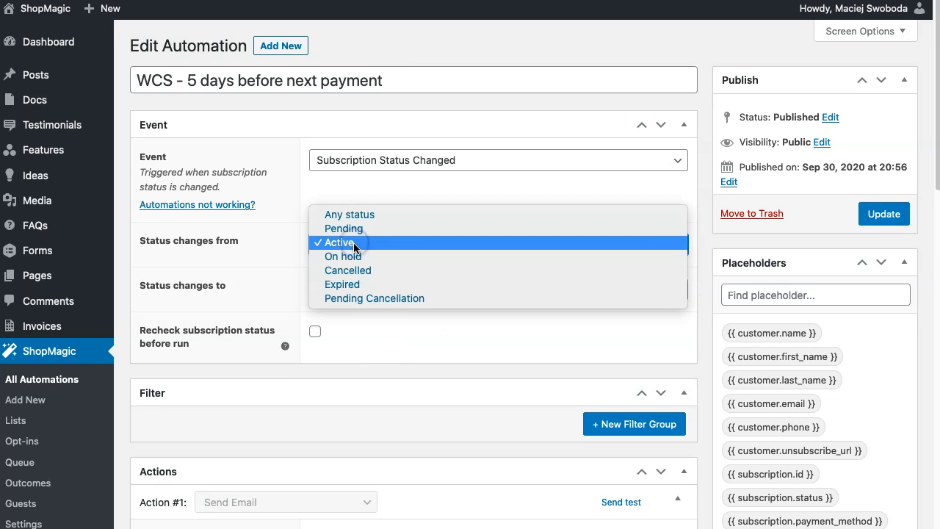
left_click(344, 255)
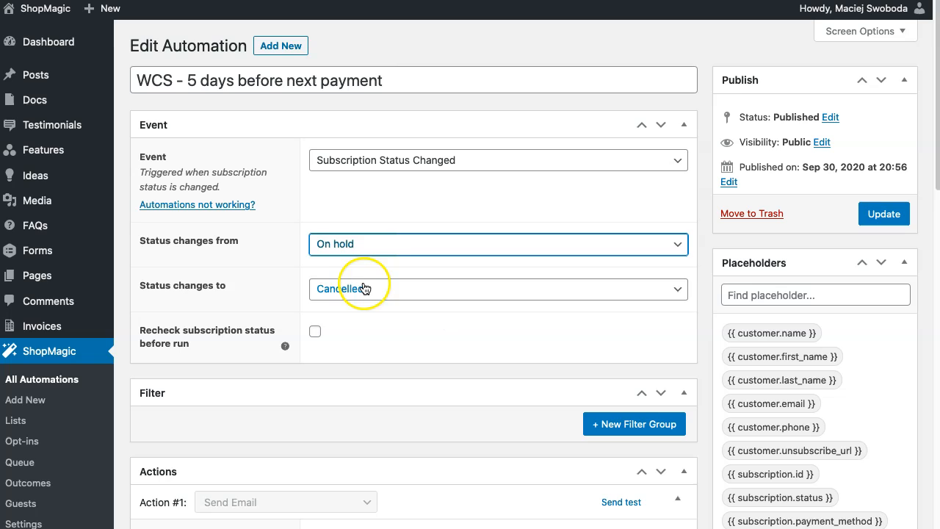
left_click(498, 288)
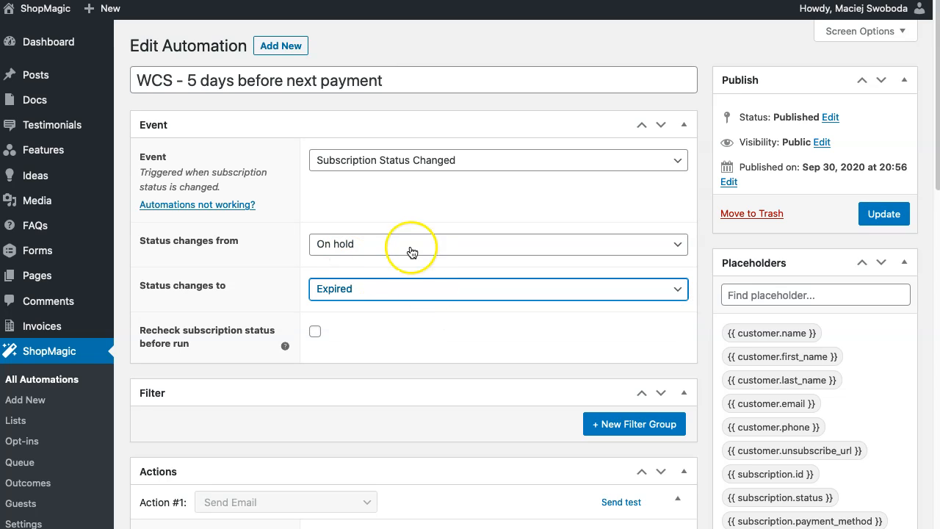
mouse_move(358, 244)
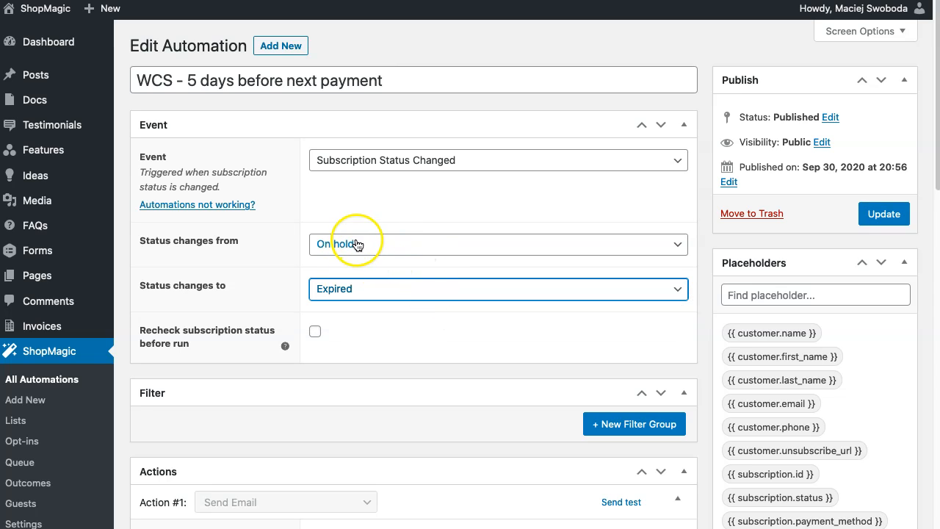
mouse_move(348, 250)
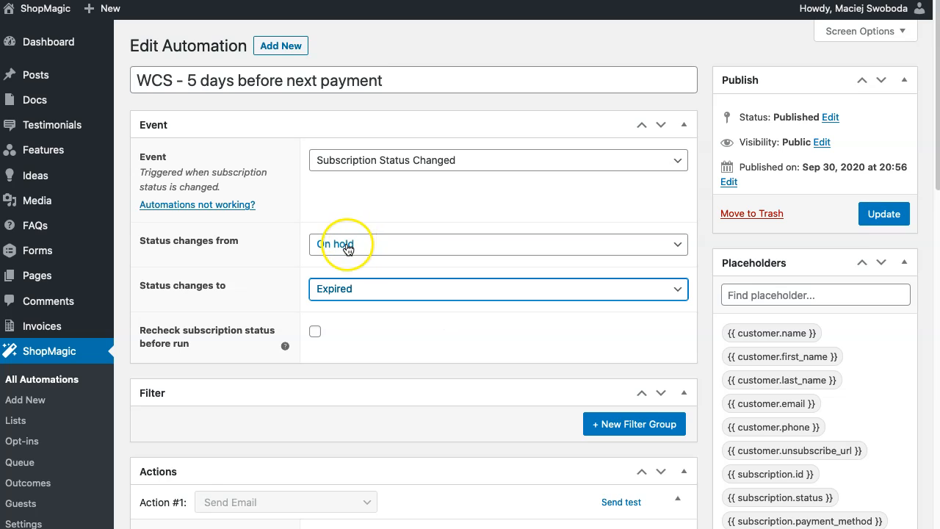
mouse_move(379, 279)
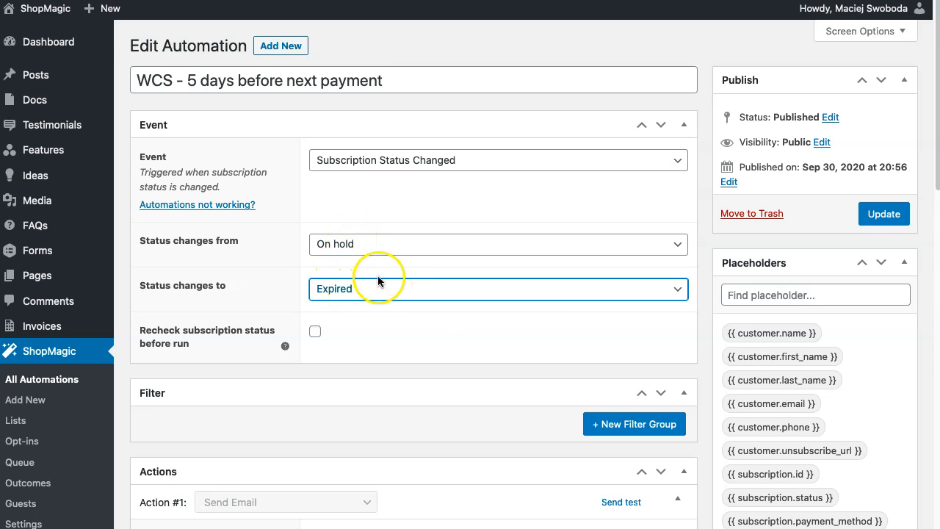
mouse_move(423, 191)
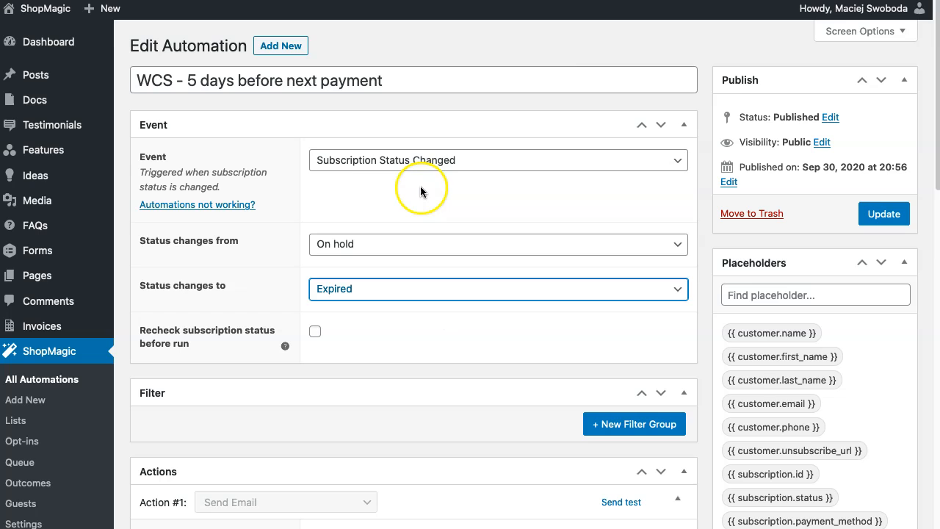
Expand the Event dropdown again while Subscription Status Changed is selected
left_click(498, 160)
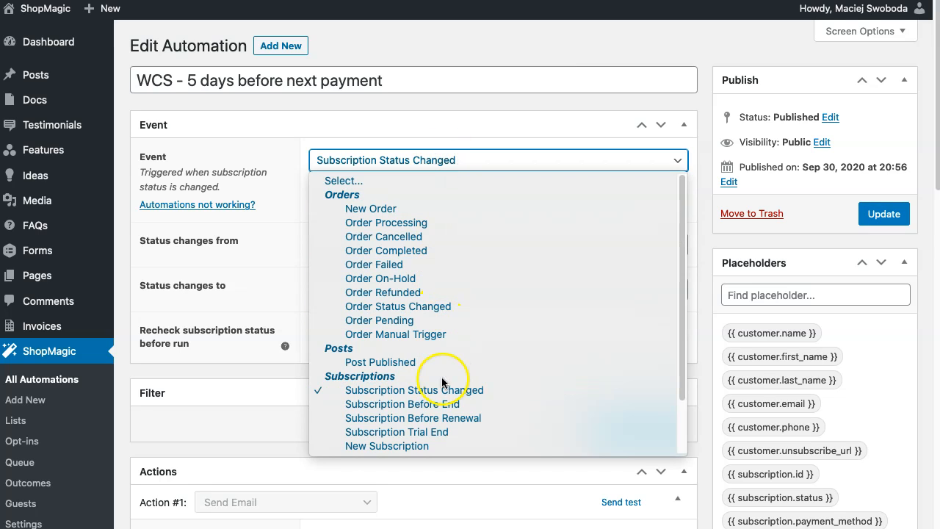
mouse_move(435, 407)
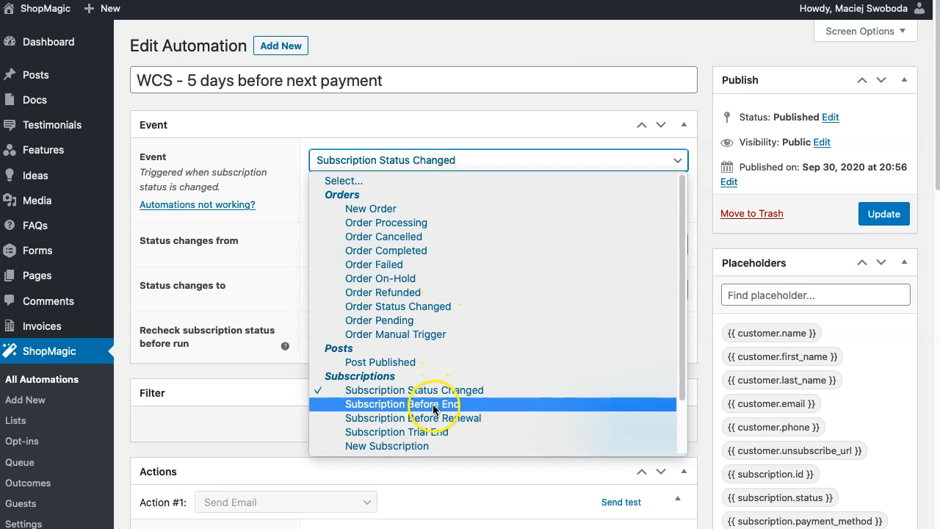
mouse_move(435, 437)
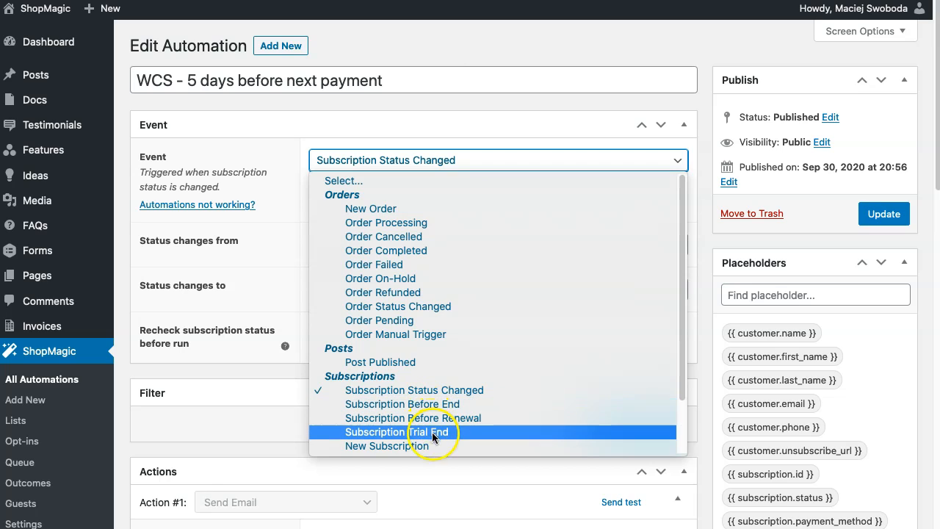
mouse_move(460, 434)
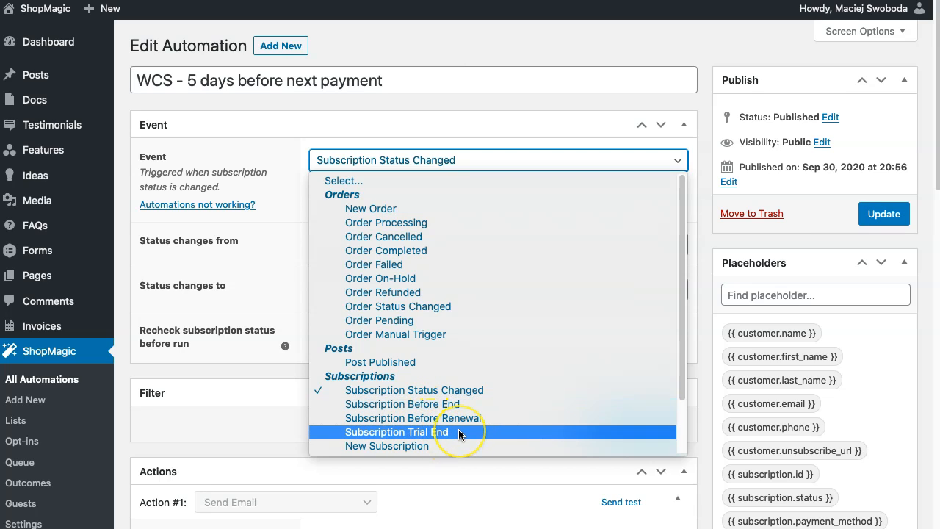
mouse_move(461, 435)
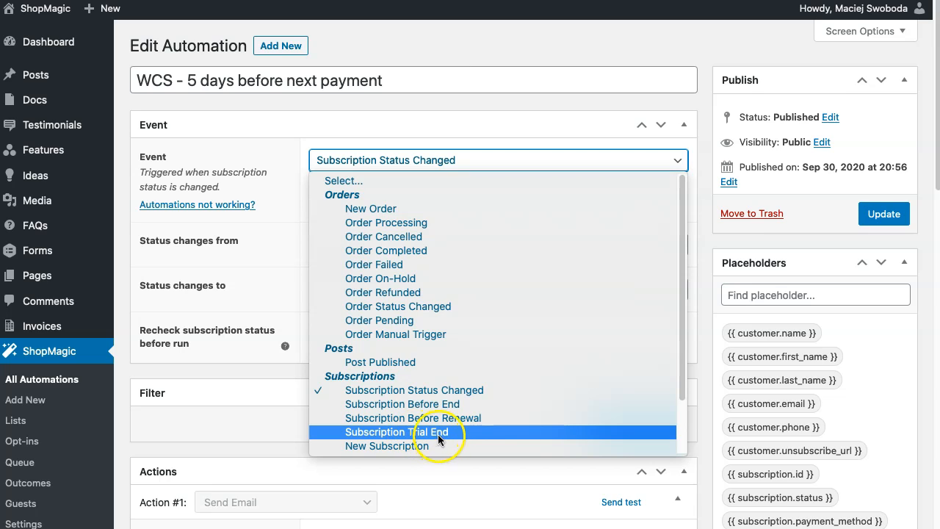
mouse_move(458, 438)
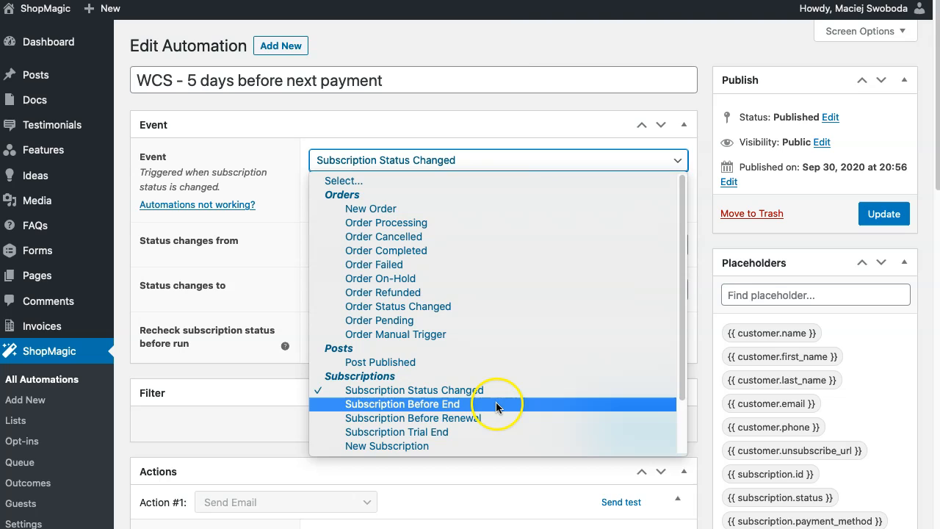
mouse_move(505, 417)
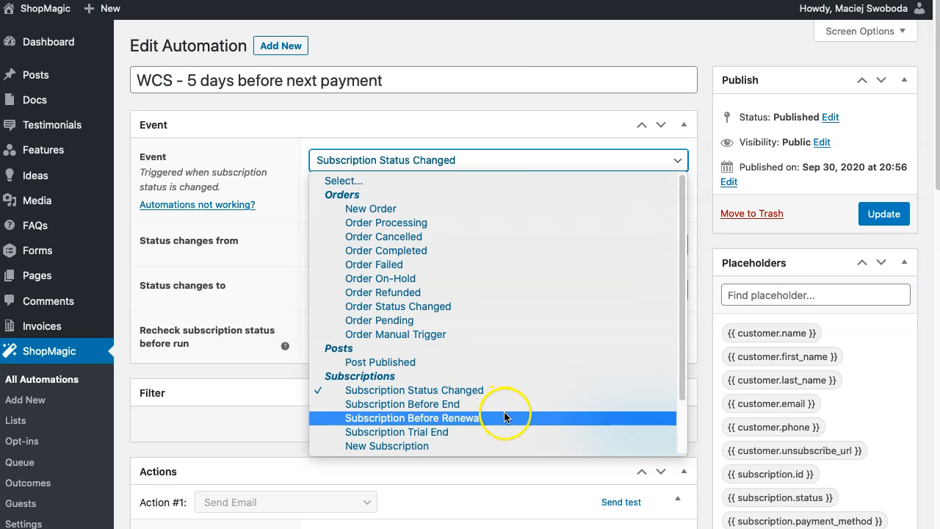
mouse_move(506, 404)
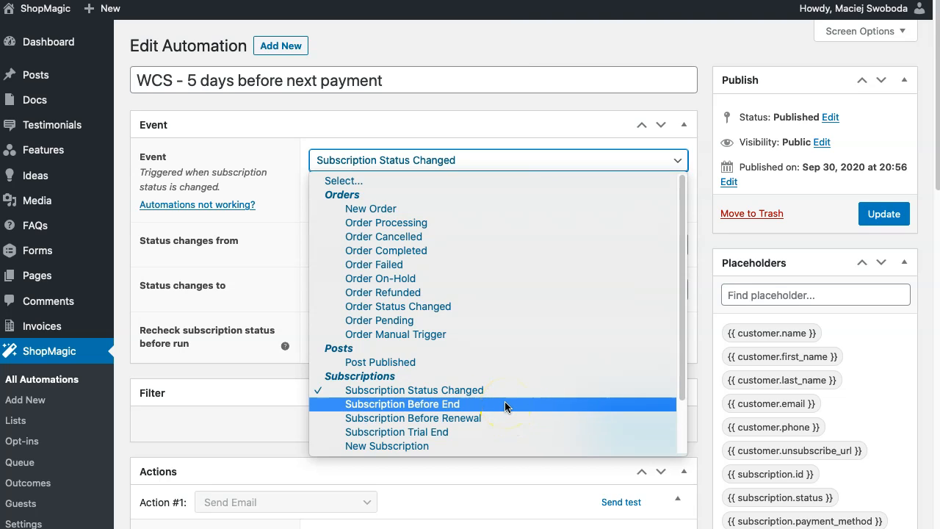
mouse_move(503, 417)
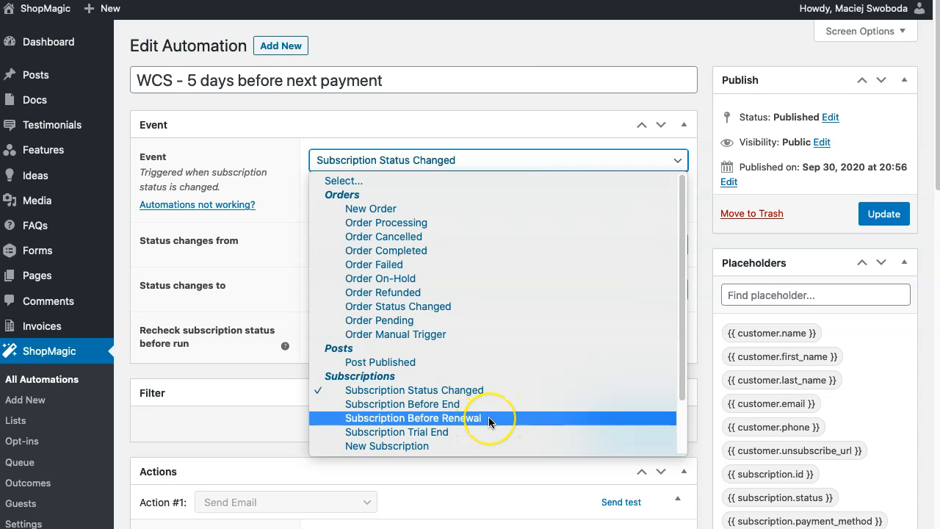
mouse_move(491, 423)
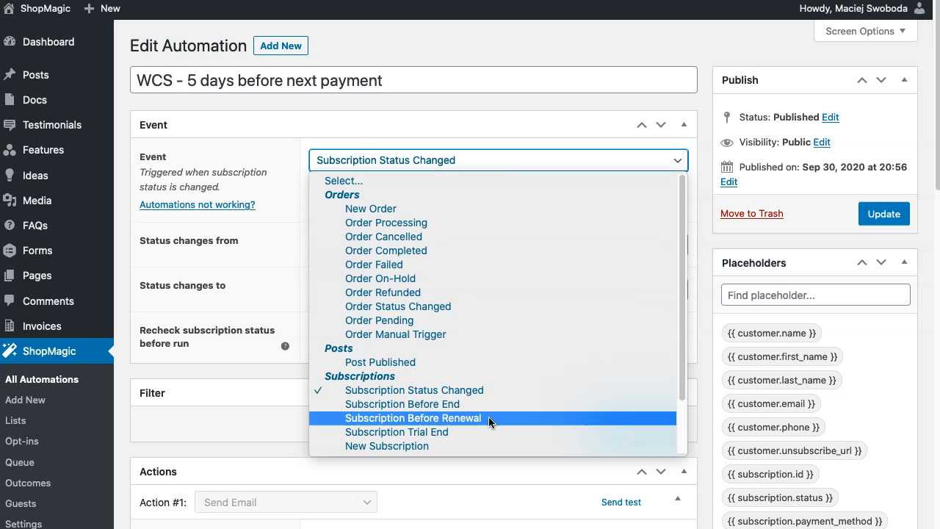
mouse_move(460, 404)
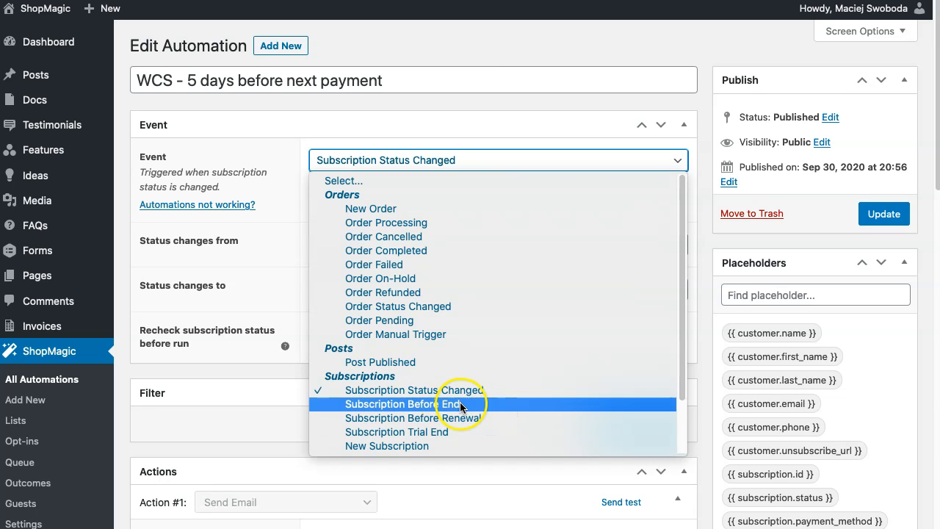
mouse_move(488, 418)
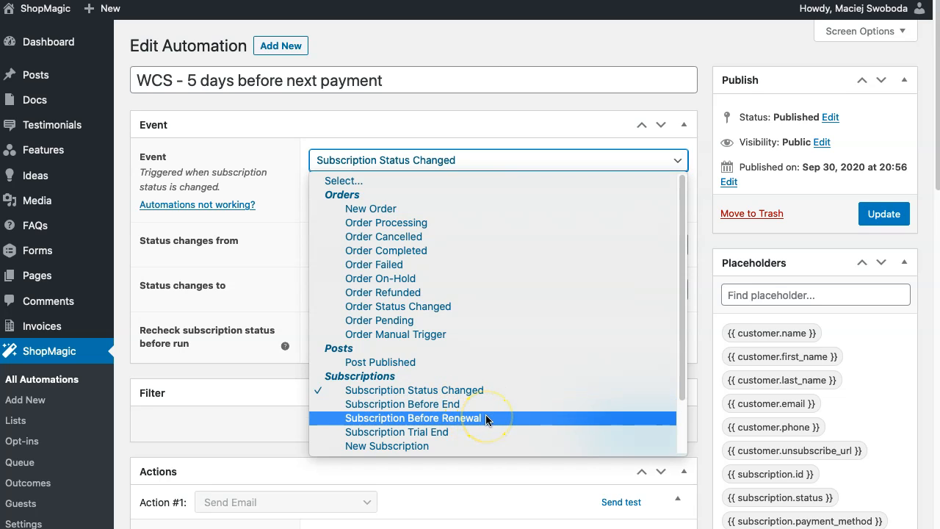
Switch the trigger back to Subscription Before Renewal with 5 days before renewal
left_click(417, 417)
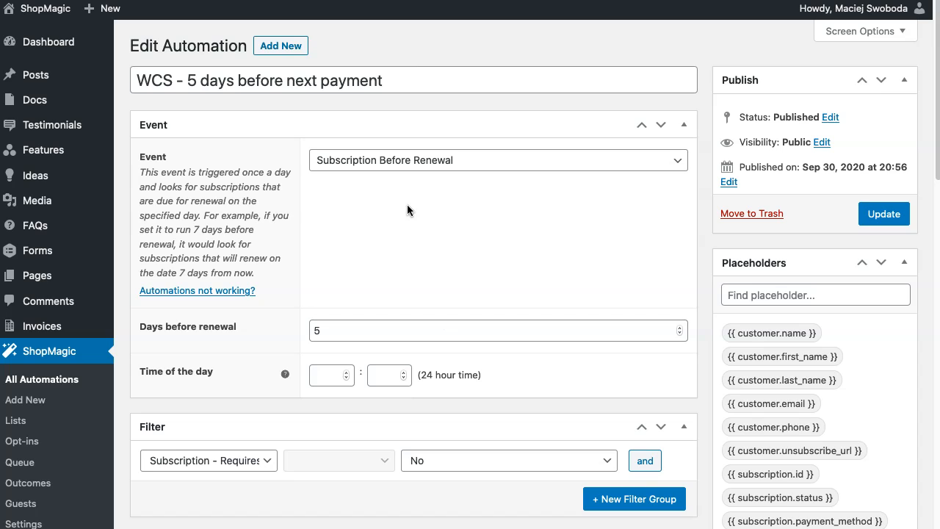
left_click(338, 331)
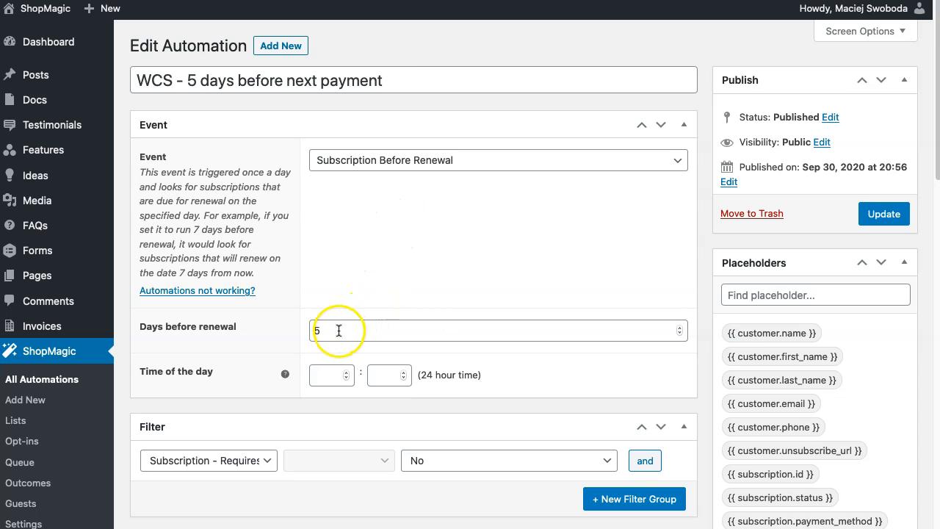
left_click(329, 331)
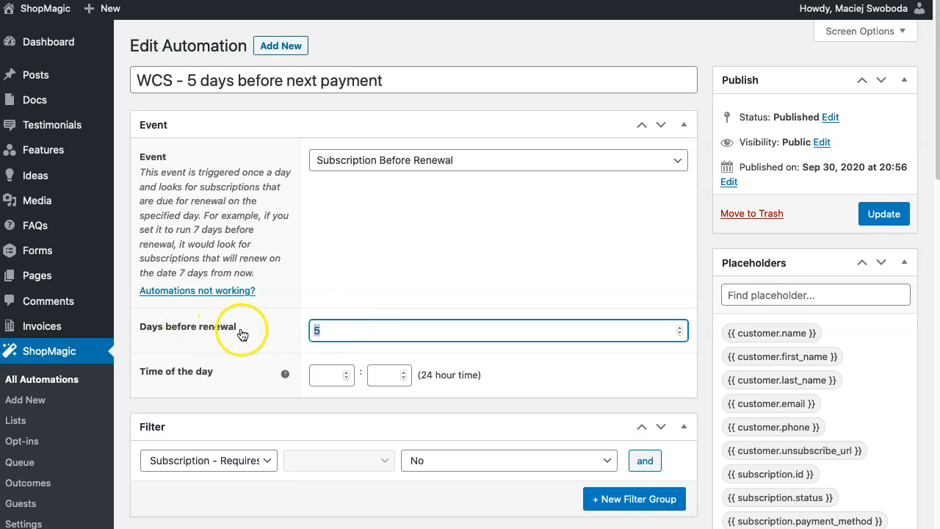
mouse_move(391, 285)
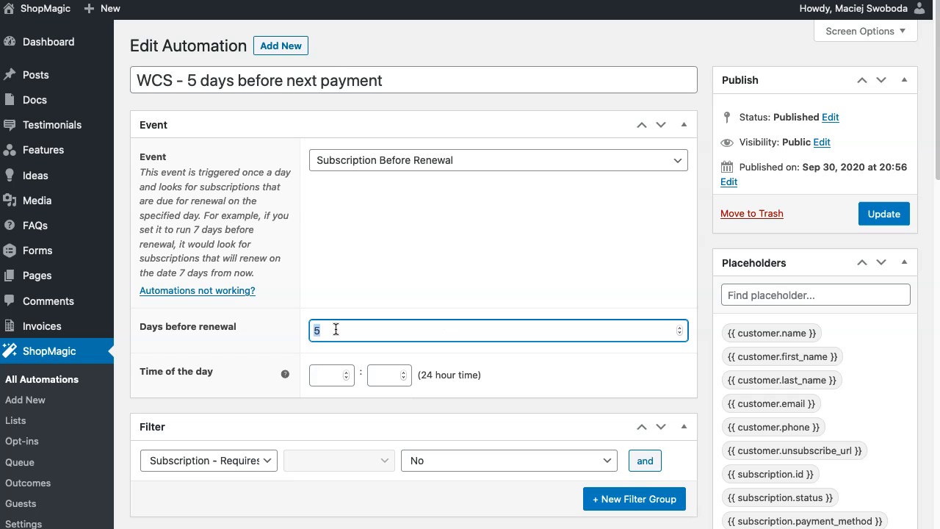
type("20")
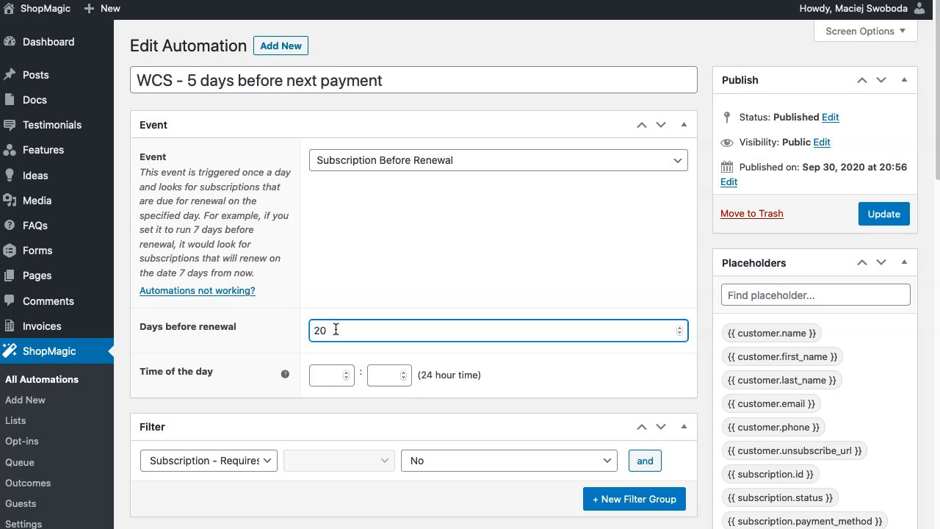
type("10")
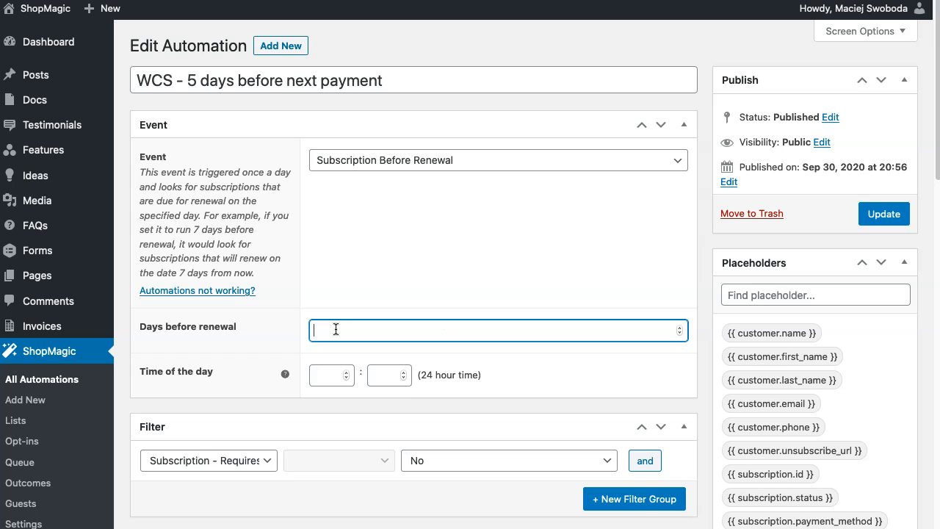
type("5")
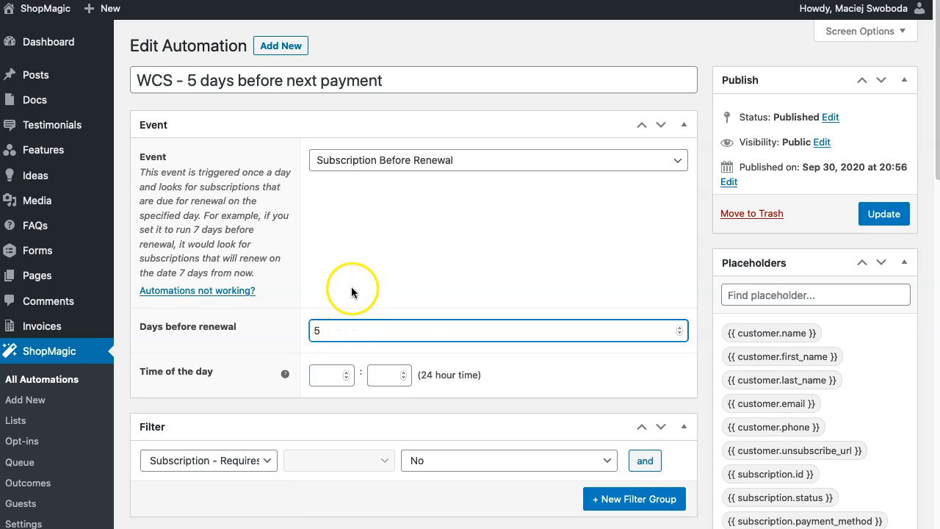
left_click(338, 329)
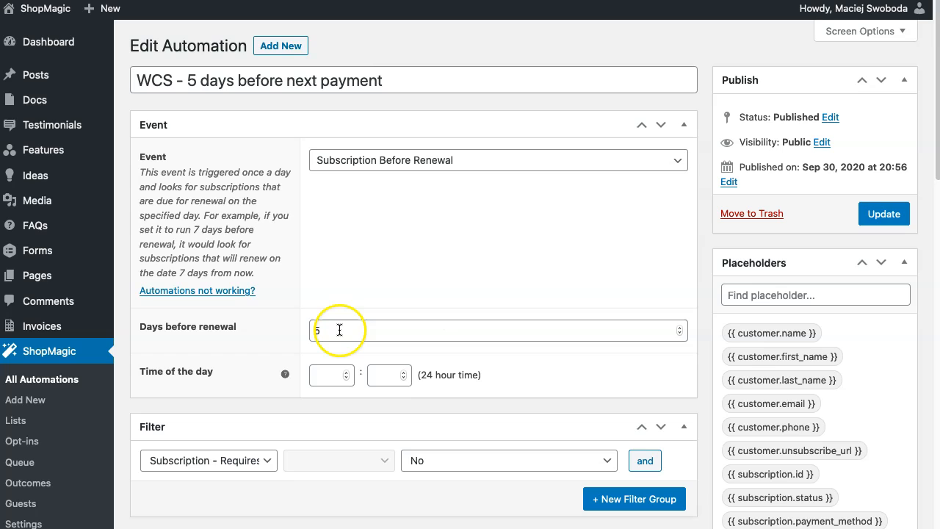
mouse_move(342, 329)
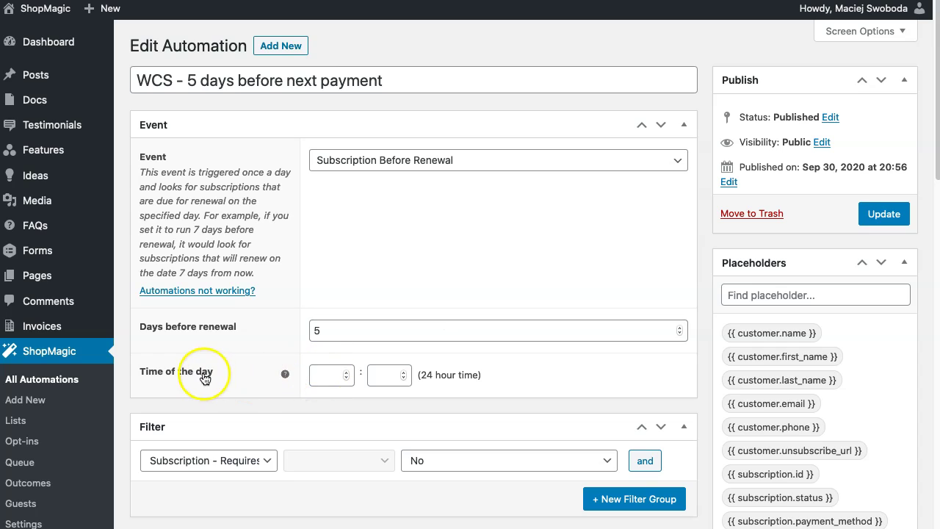
left_click(326, 375)
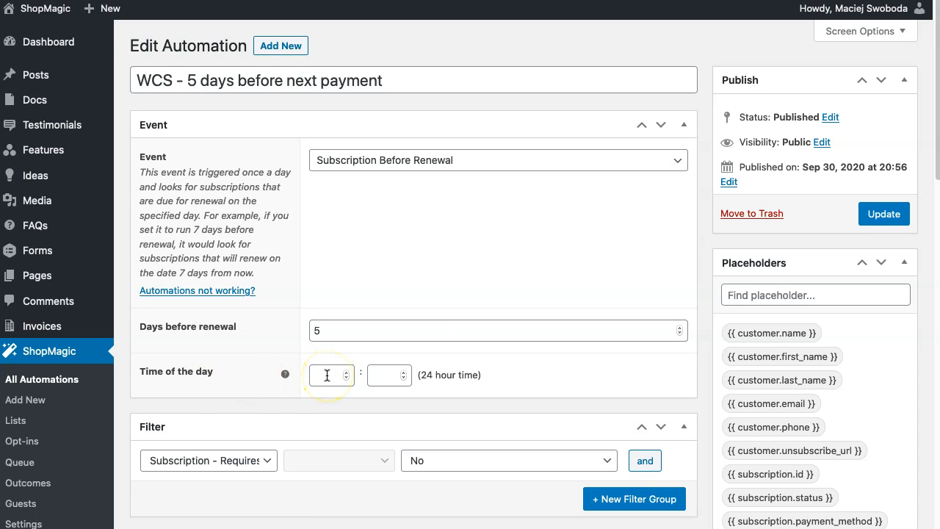
left_click(385, 376)
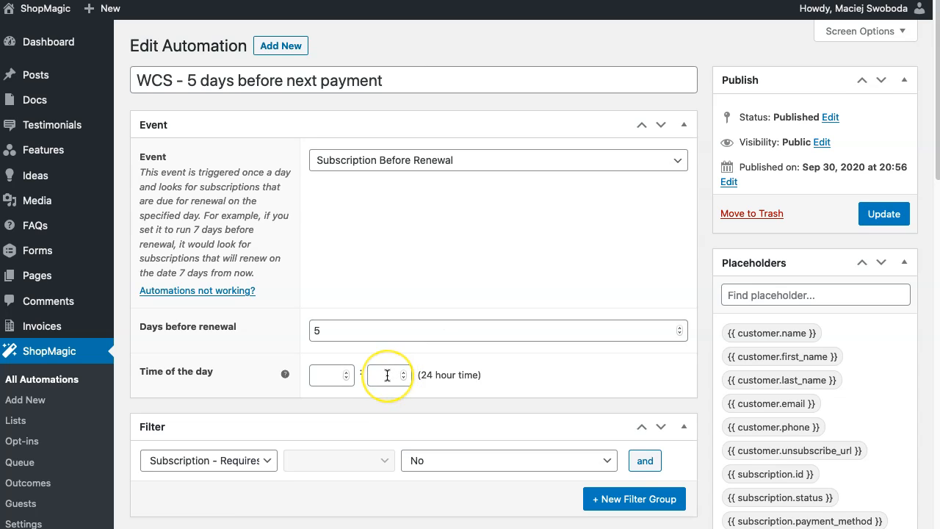
left_click(386, 376)
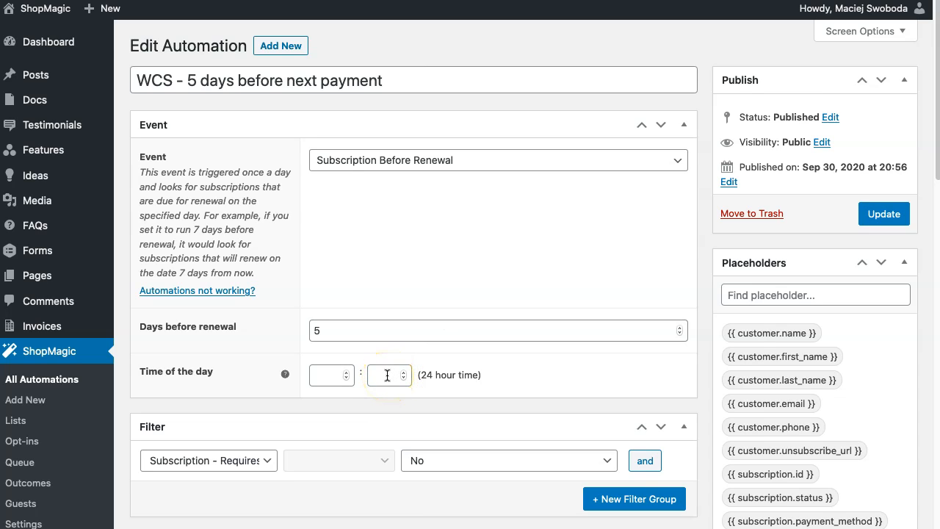
left_click(327, 375)
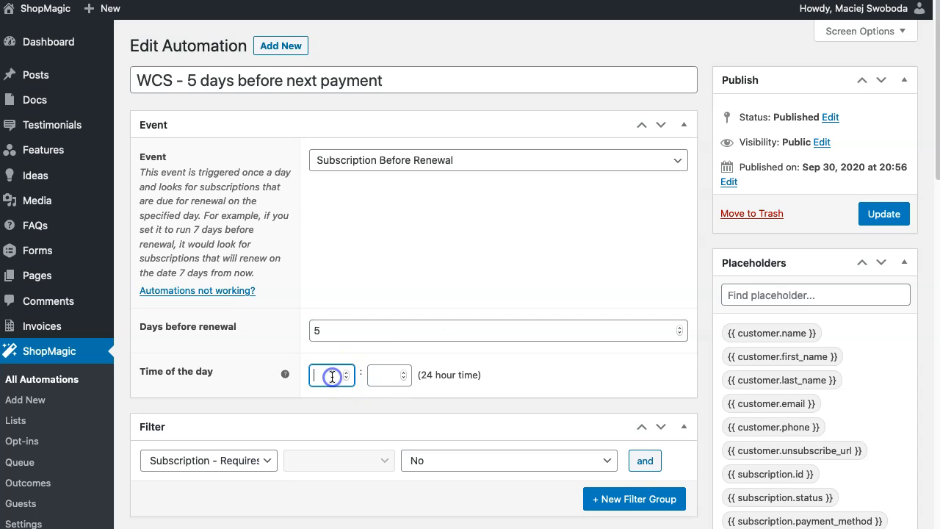
type("12")
left_click(389, 374)
type("00")
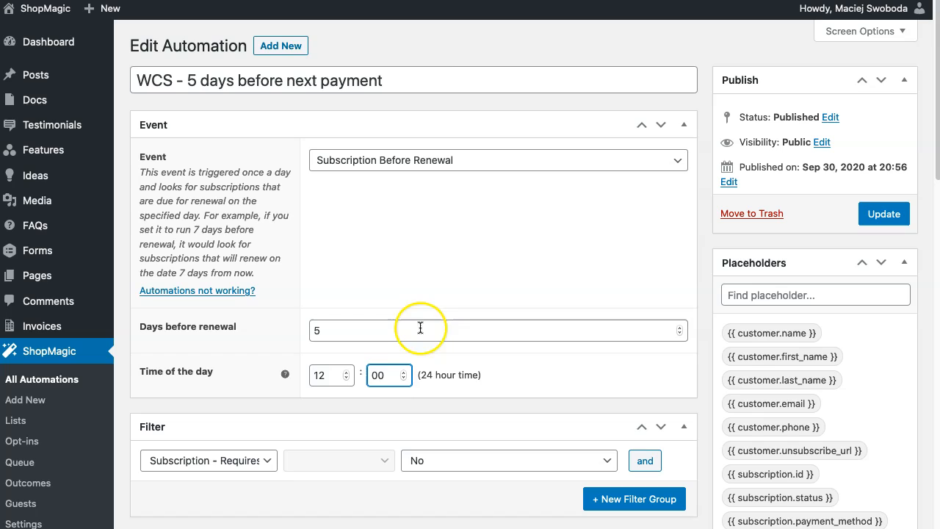
left_click(385, 376)
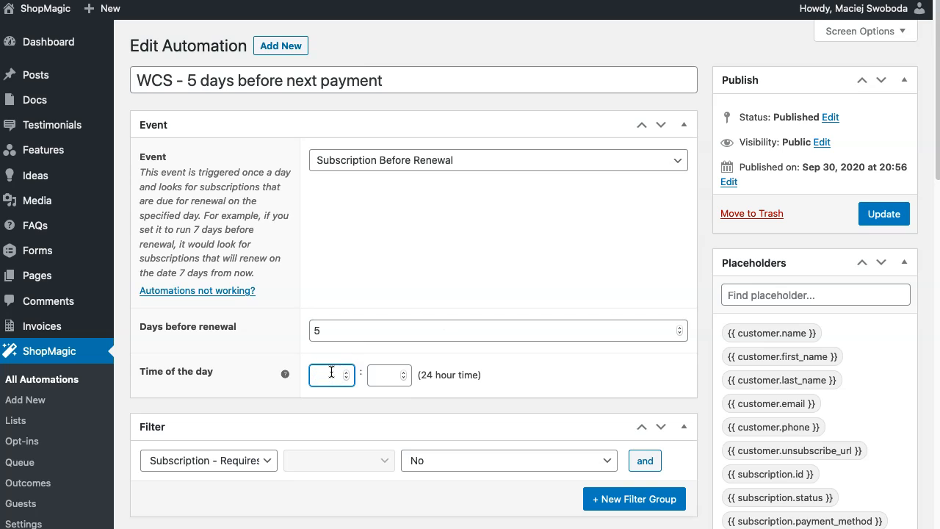
mouse_move(447, 230)
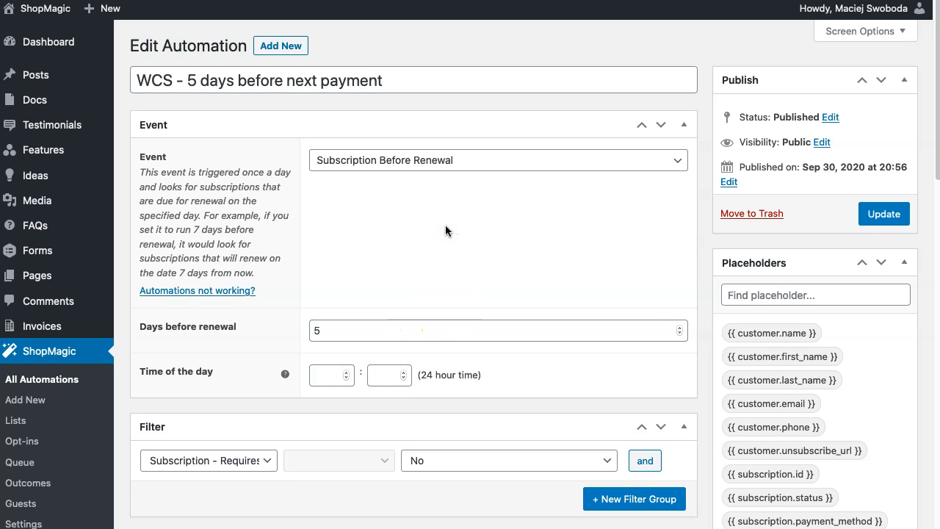
mouse_move(178, 429)
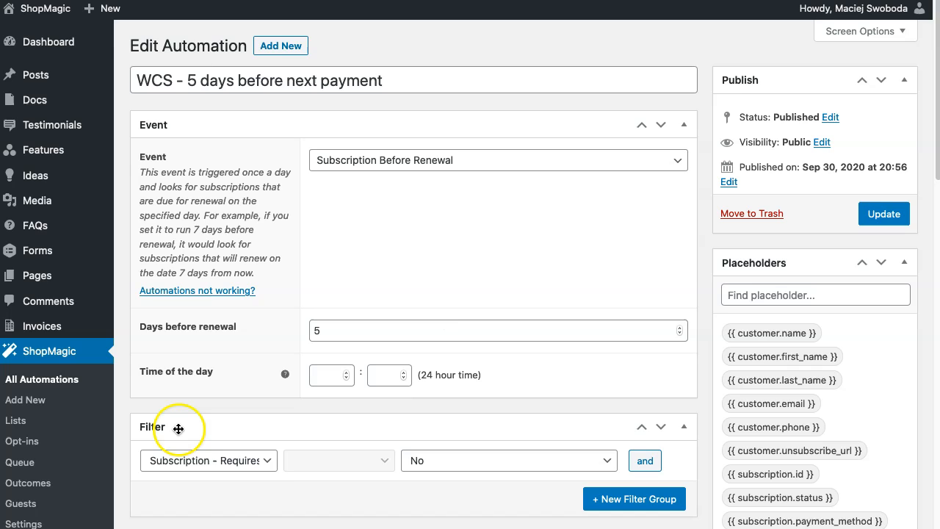
mouse_move(182, 426)
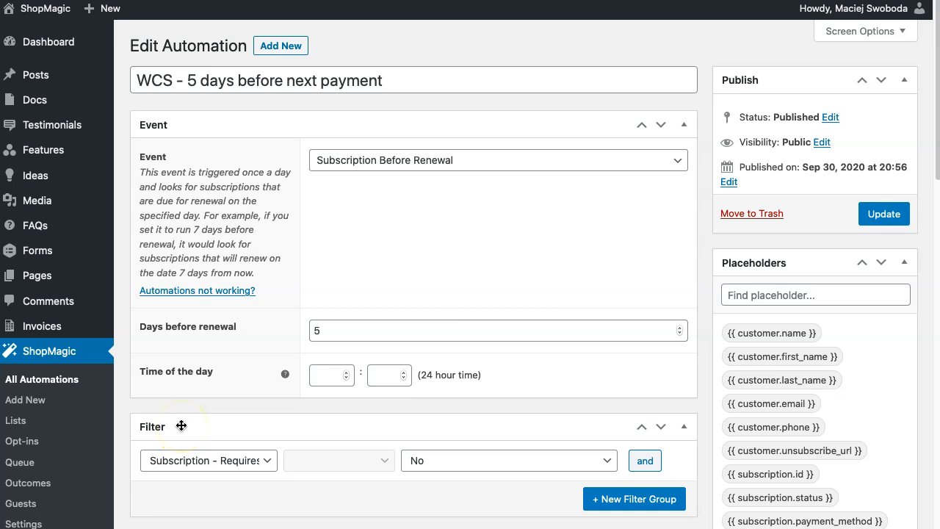
left_click(209, 462)
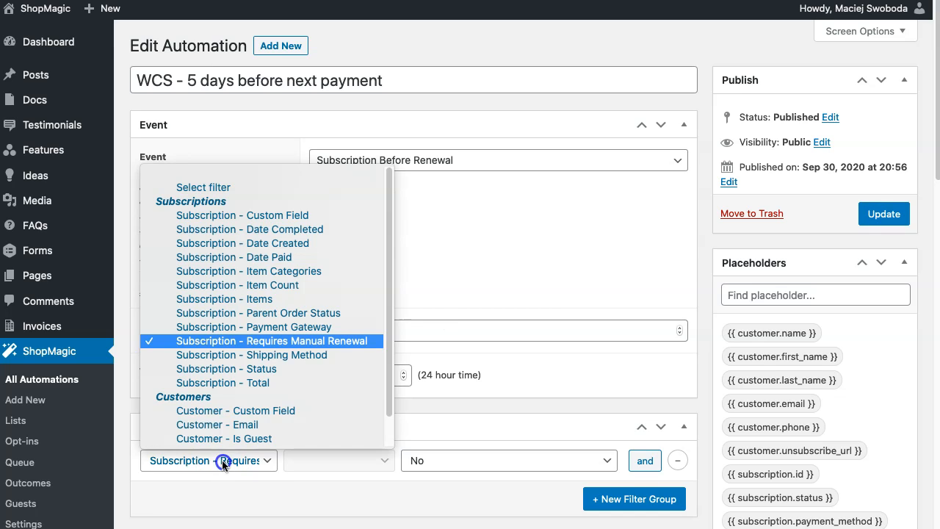
mouse_move(286, 354)
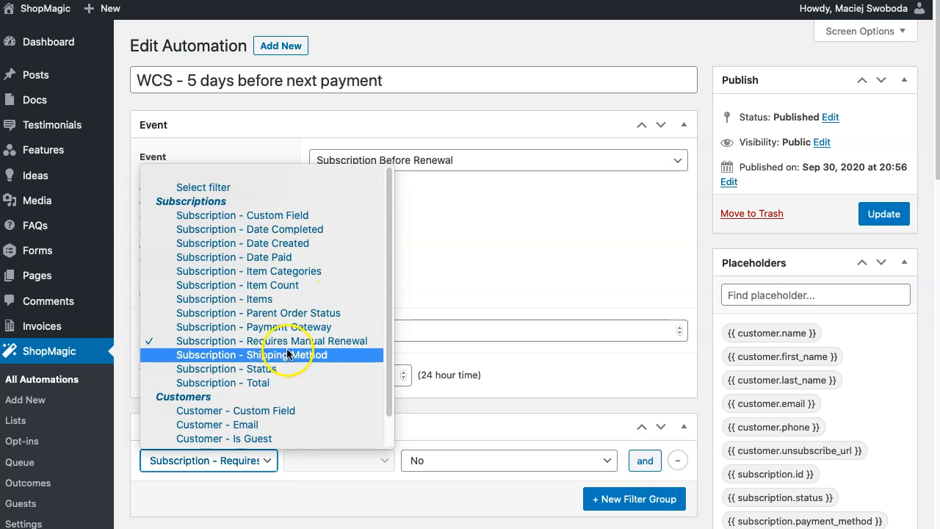
mouse_move(291, 376)
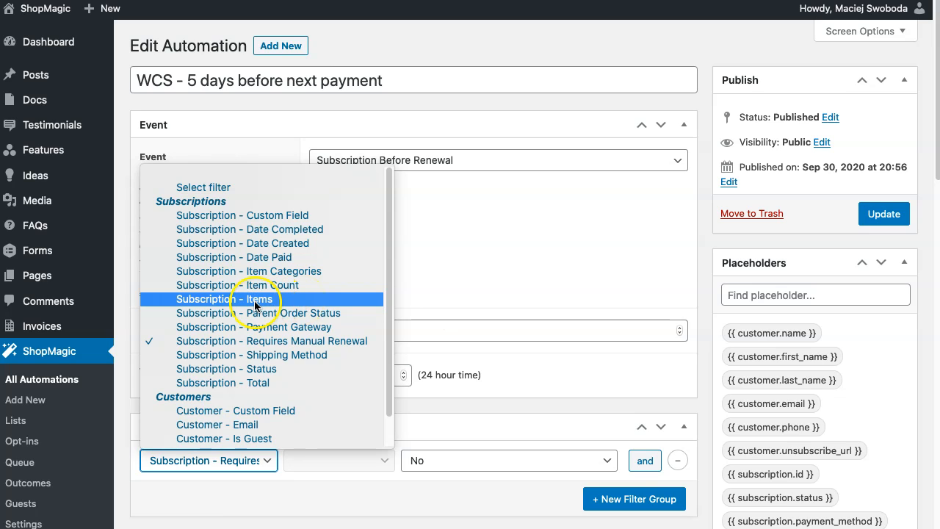
mouse_move(315, 271)
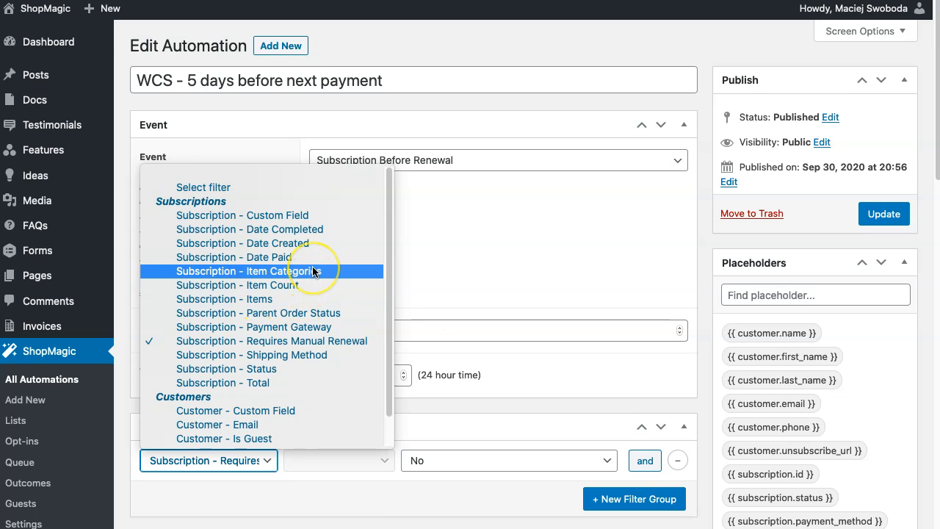
mouse_move(324, 229)
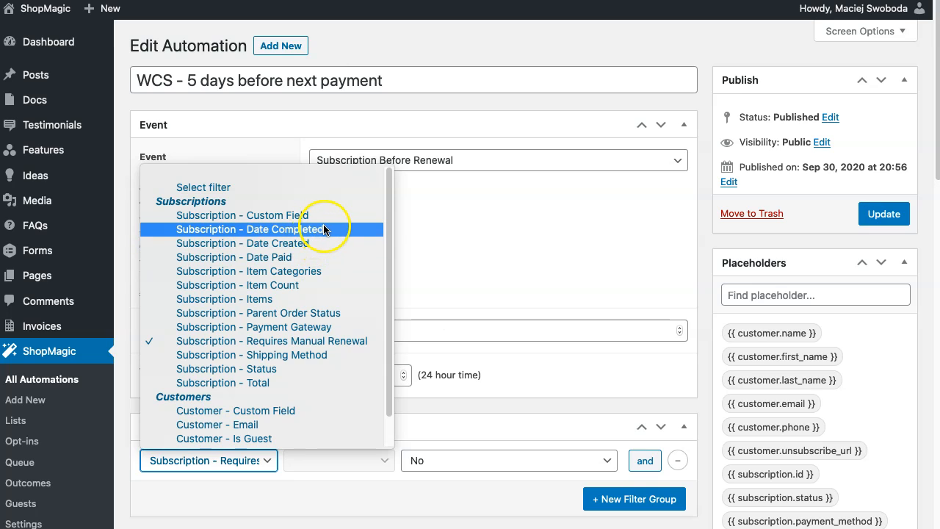
mouse_move(313, 291)
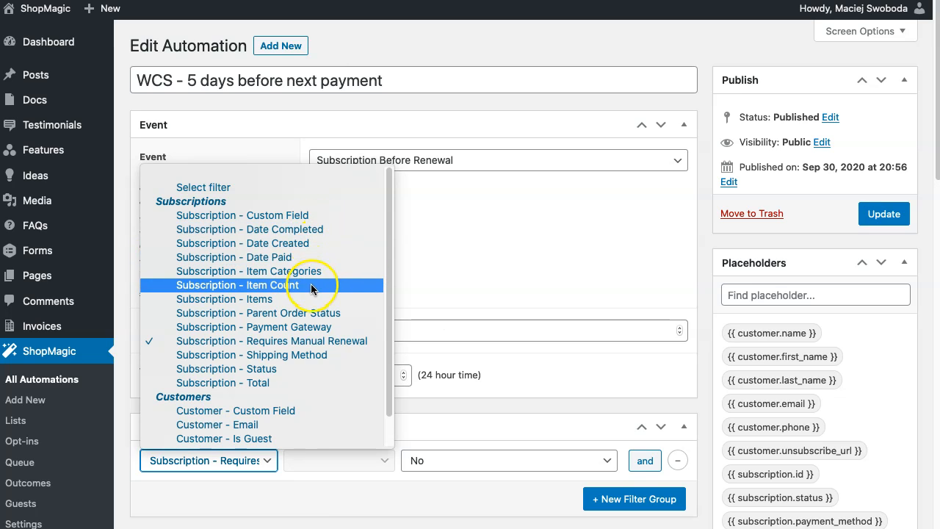
mouse_move(282, 375)
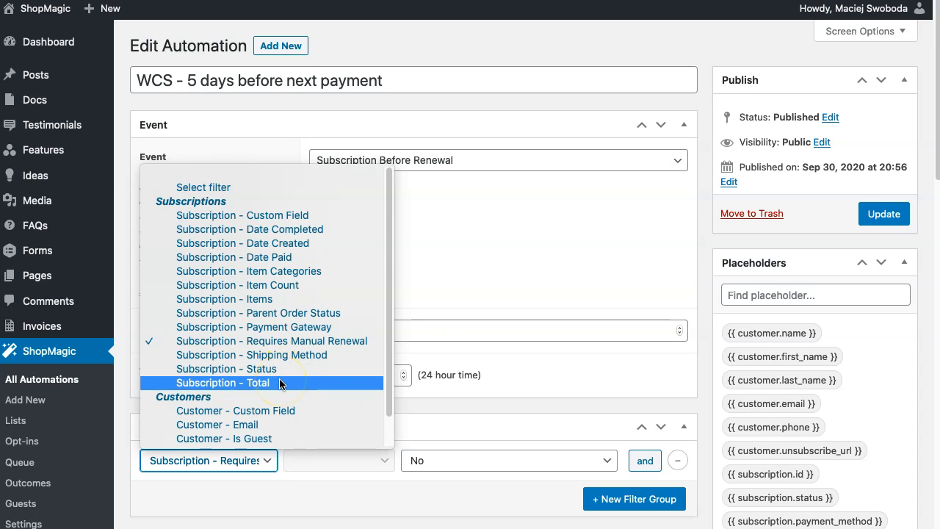
mouse_move(280, 341)
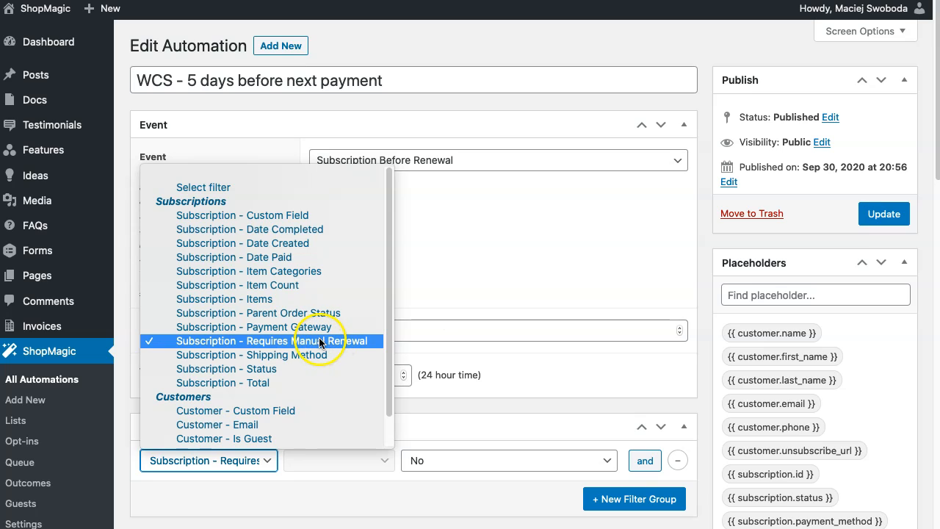
mouse_move(309, 345)
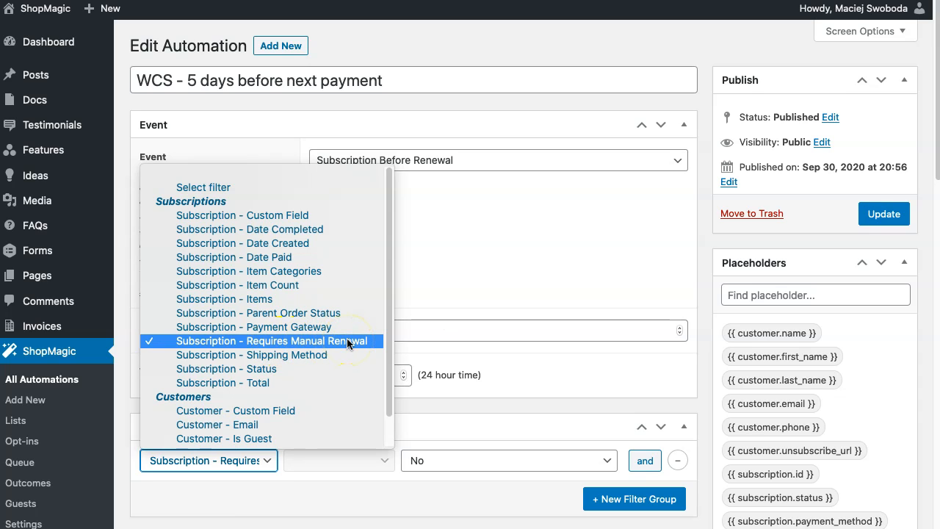
left_click(273, 341)
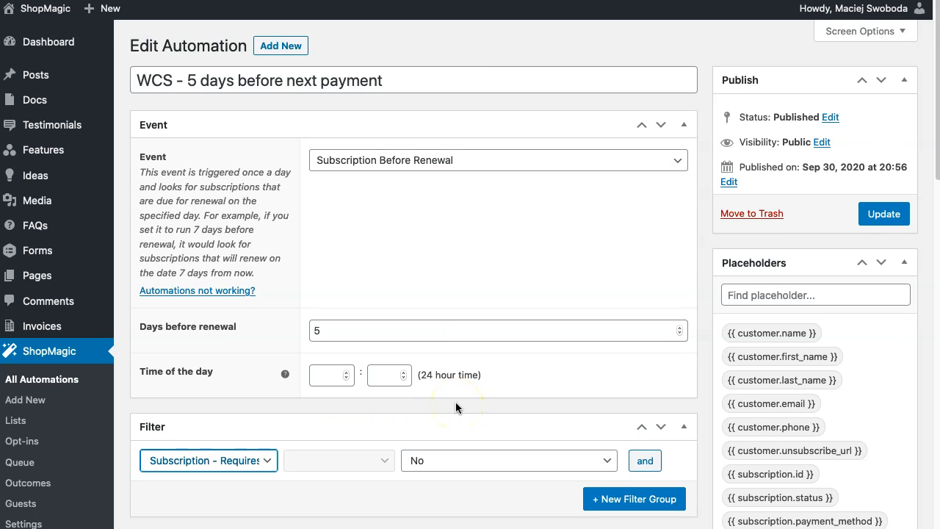
scroll("down", 3)
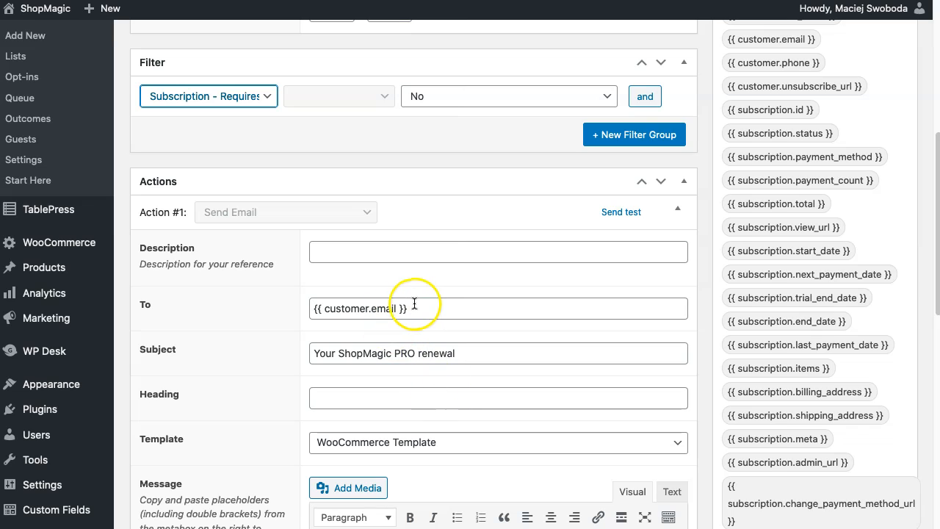
mouse_move(415, 309)
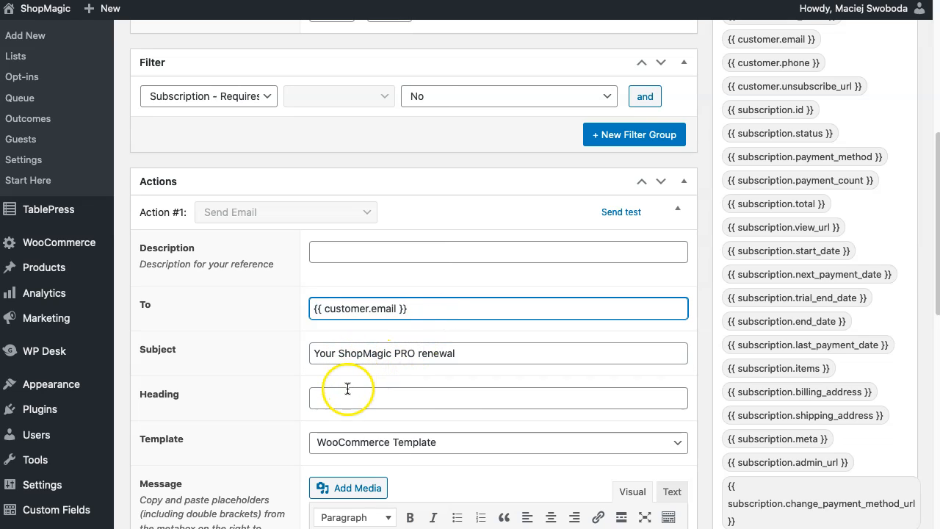
mouse_move(447, 442)
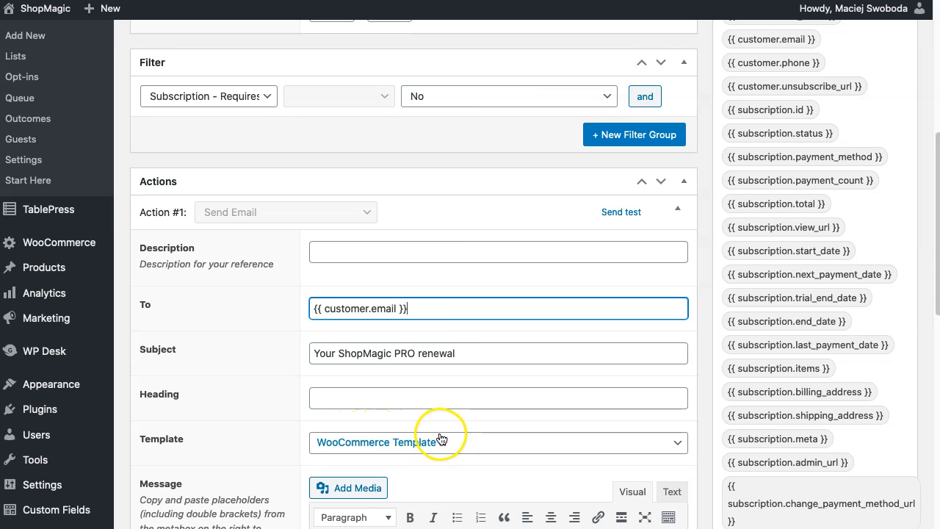
scroll("down", 3)
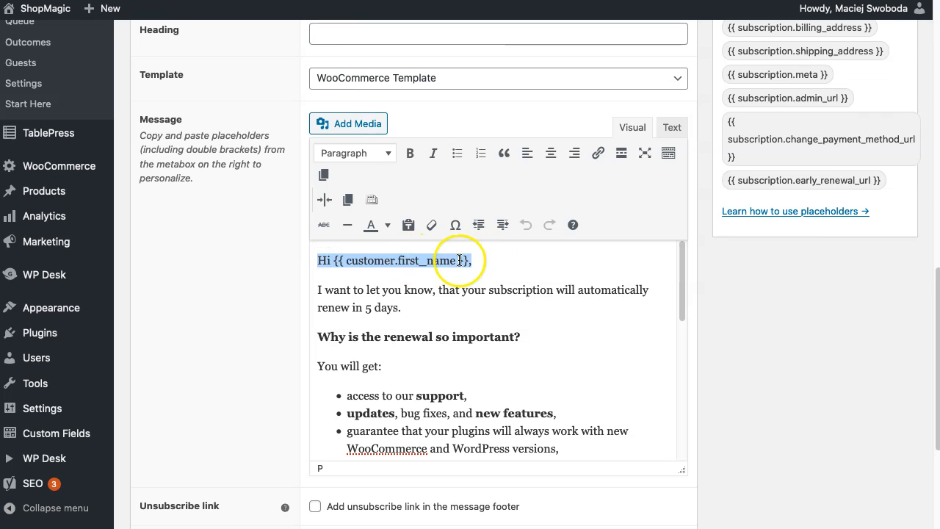
mouse_move(419, 262)
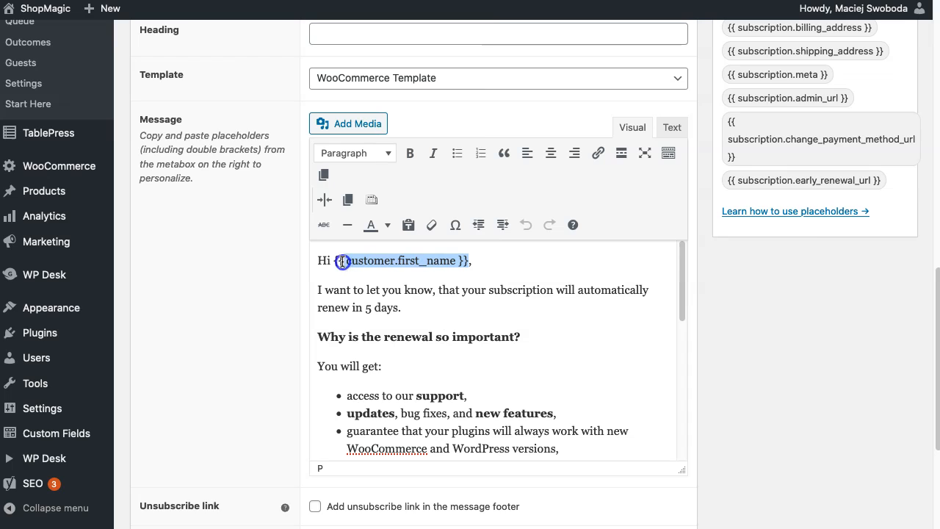
left_click(488, 260)
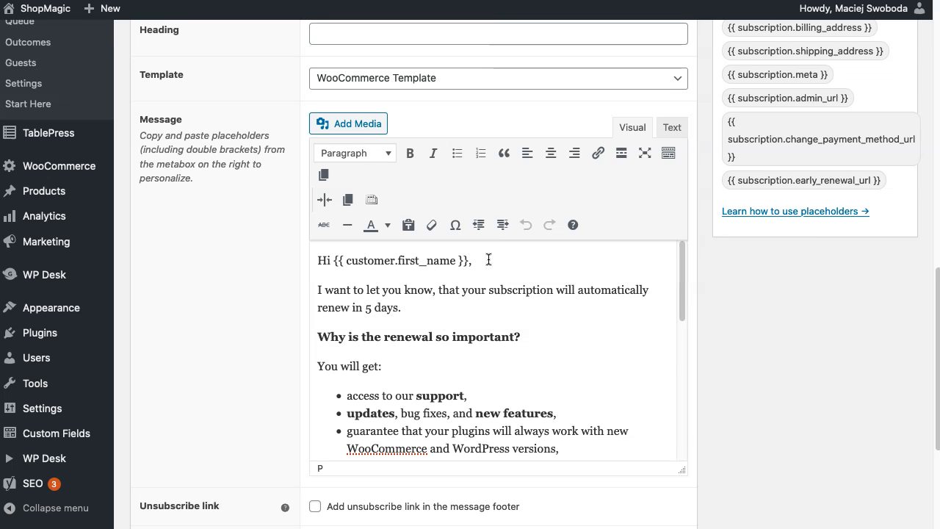
scroll("down", 3)
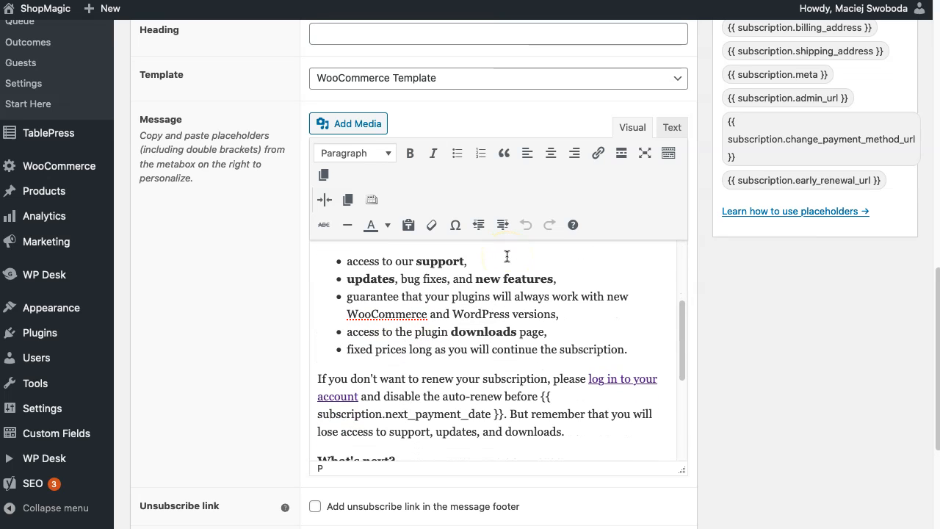
scroll("down", 3)
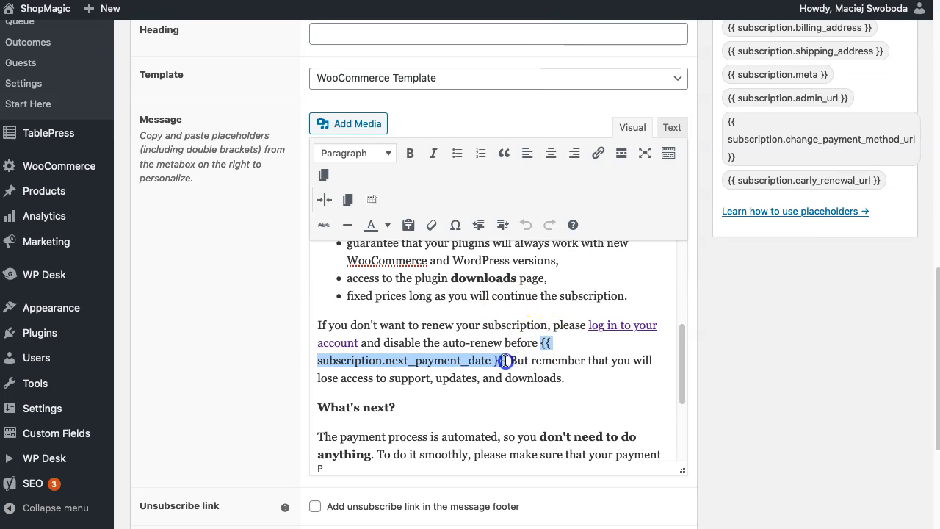
scroll("down", 3)
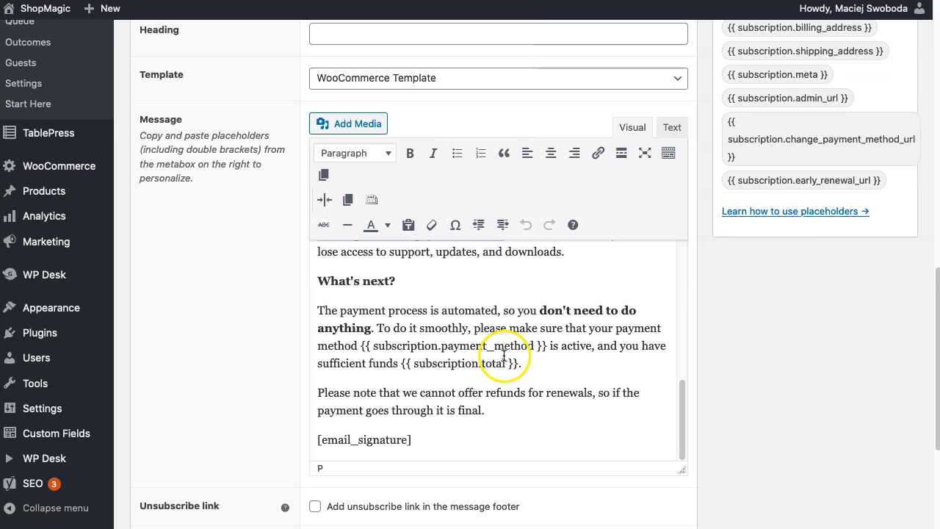
double_click(488, 346)
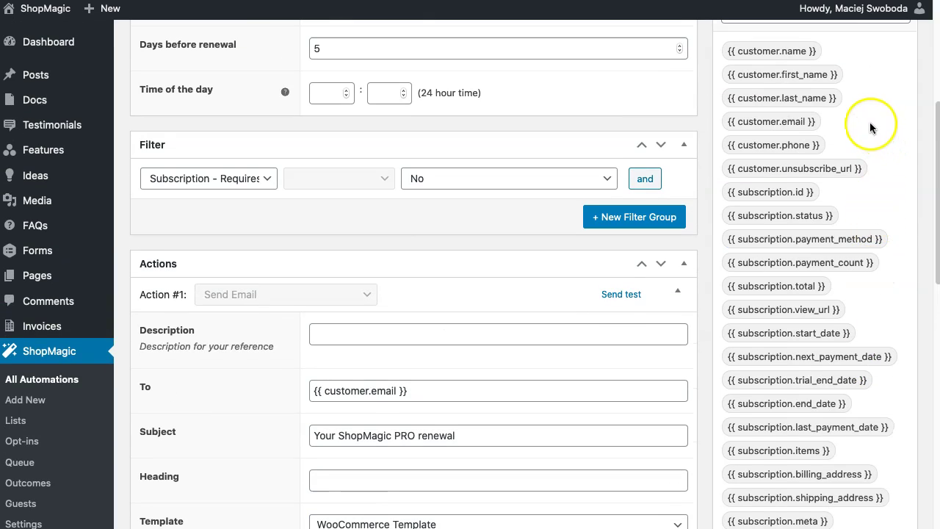
mouse_move(882, 194)
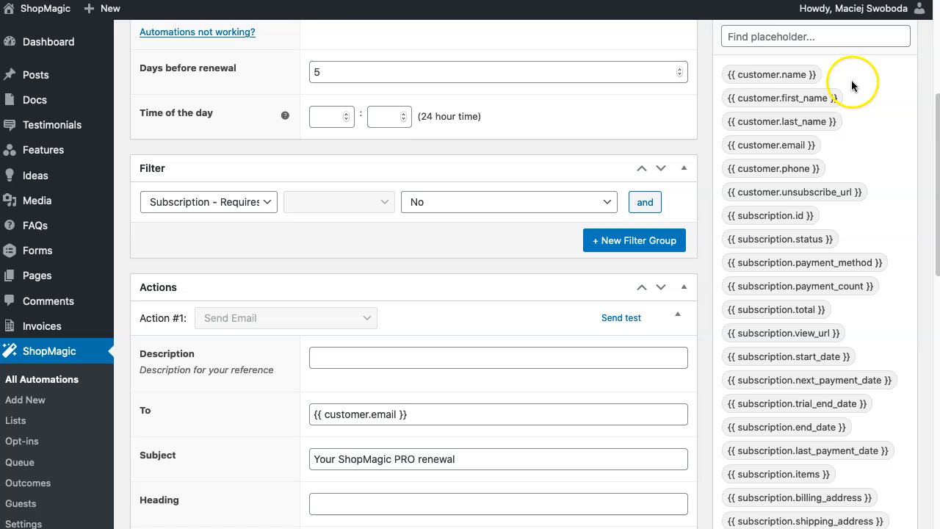
mouse_move(840, 73)
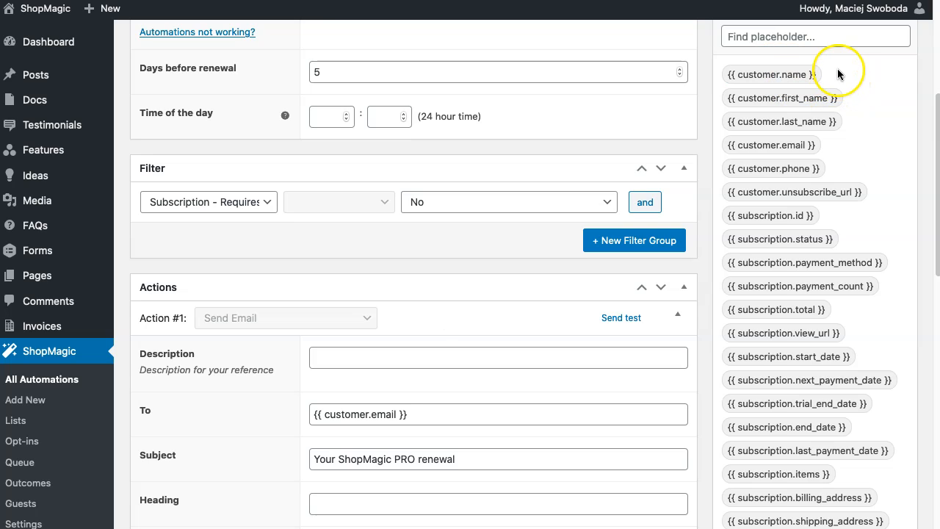
mouse_move(846, 74)
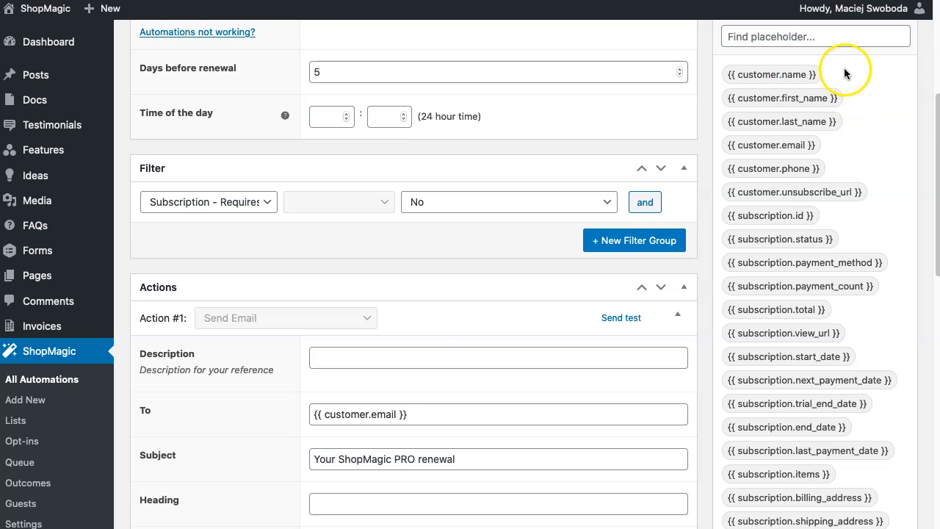
mouse_move(874, 182)
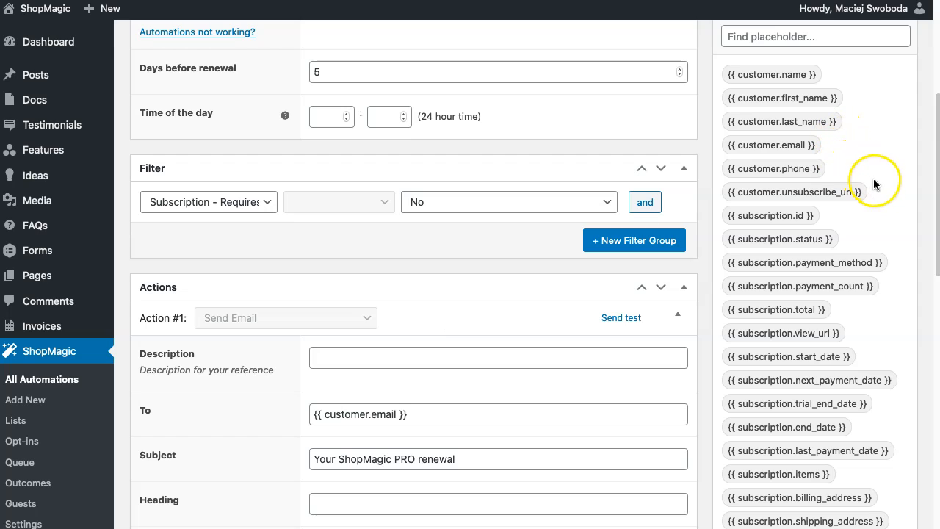
scroll("down", 3)
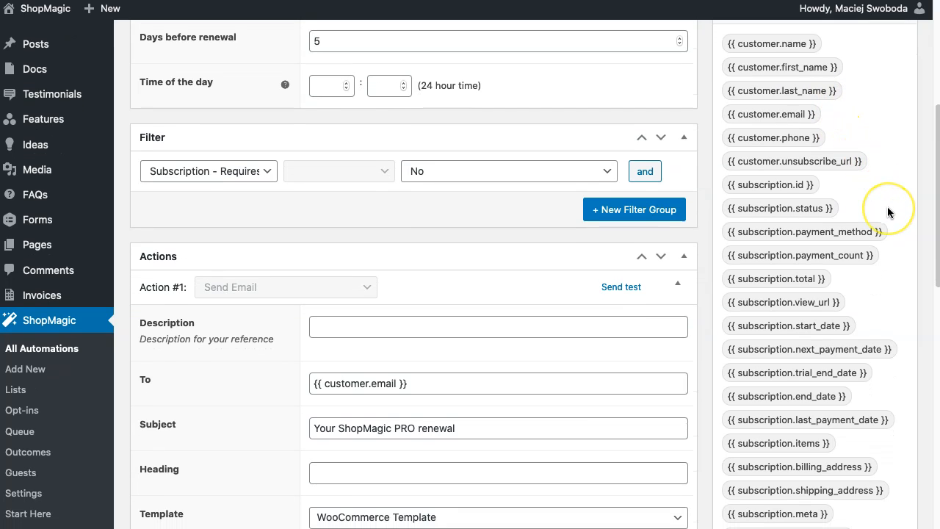
scroll("down", 3)
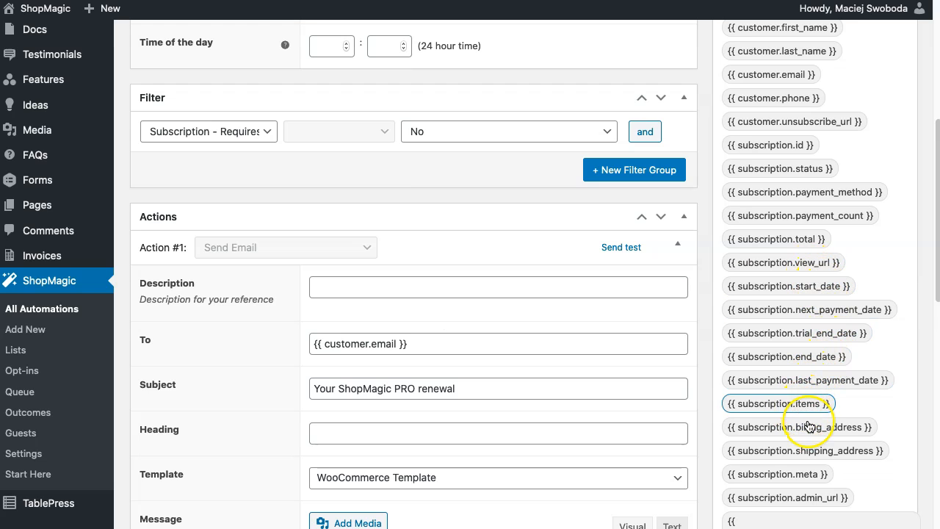
mouse_move(844, 444)
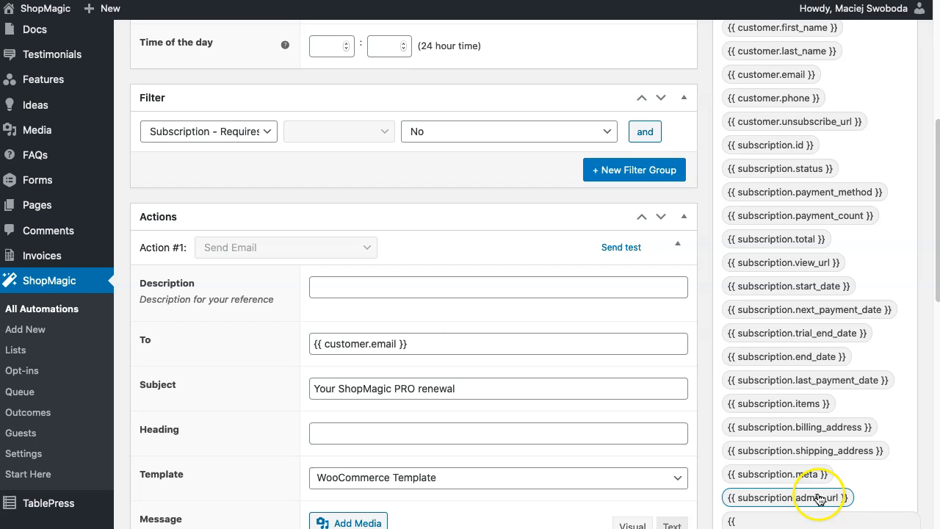
mouse_move(866, 494)
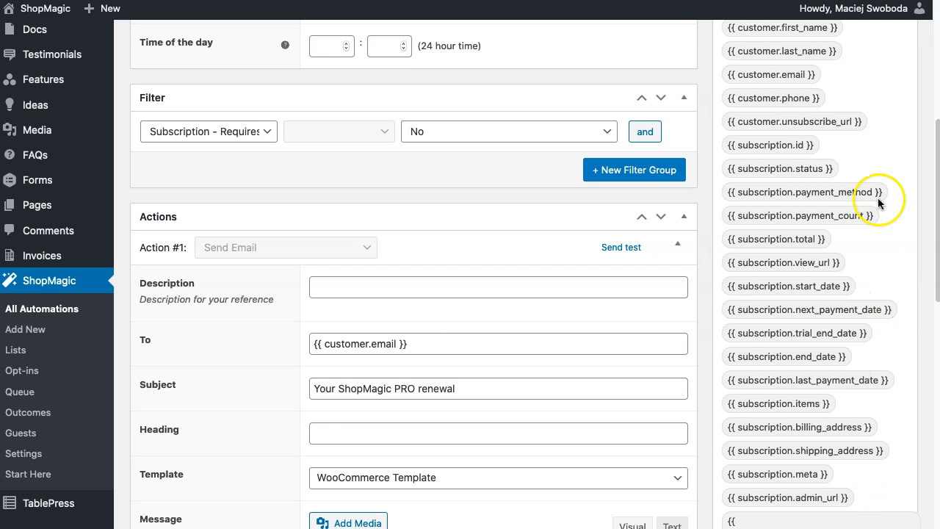
mouse_move(850, 171)
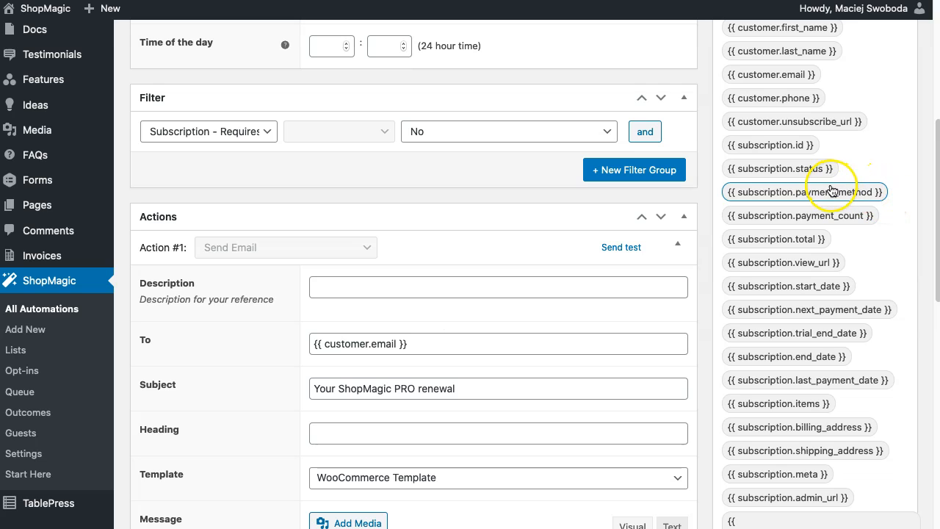
scroll("down", 3)
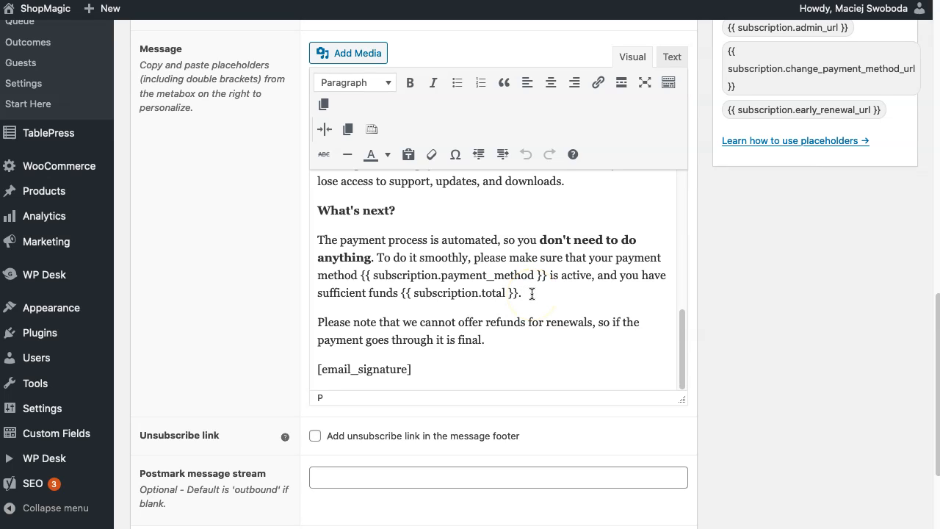
left_click(521, 294)
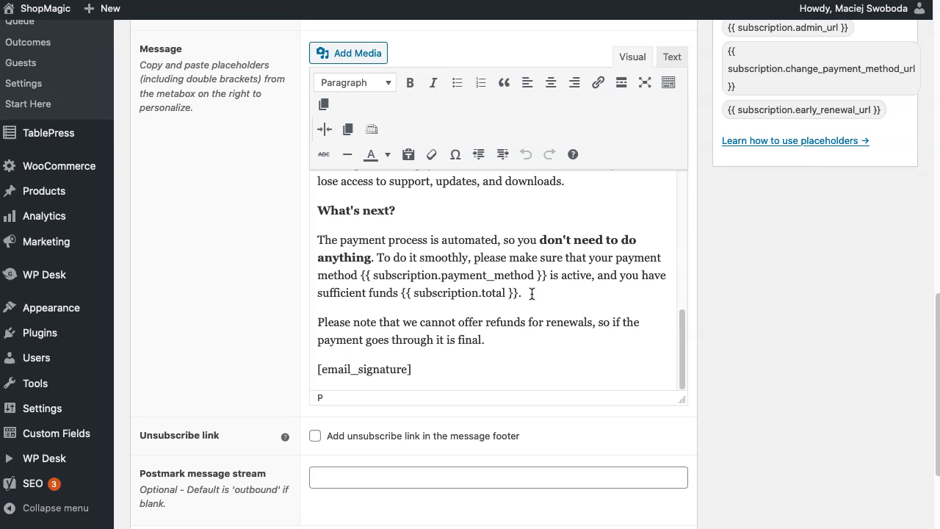
left_click(522, 294)
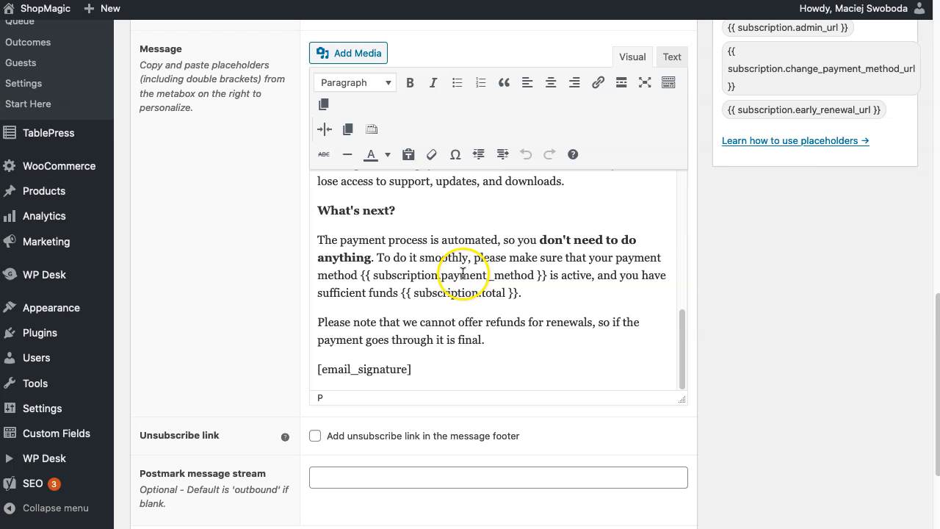
left_click(524, 292)
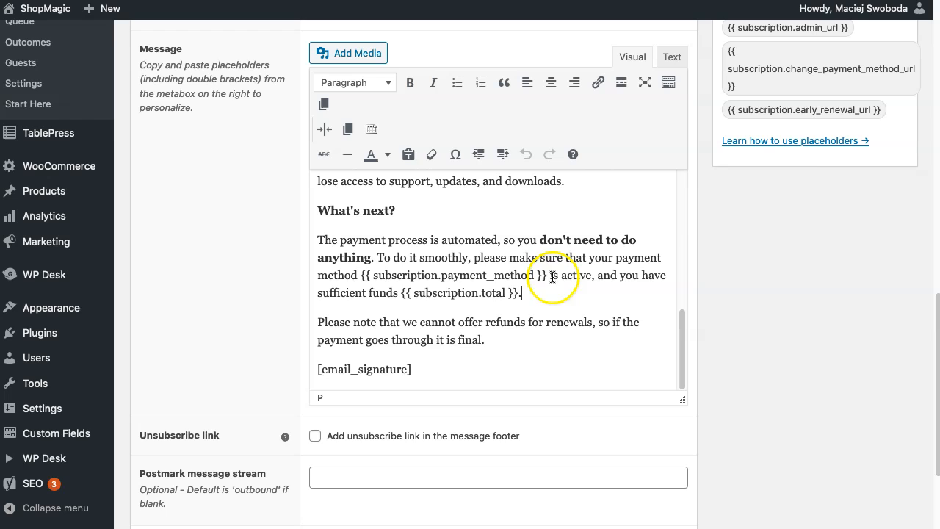
mouse_move(517, 292)
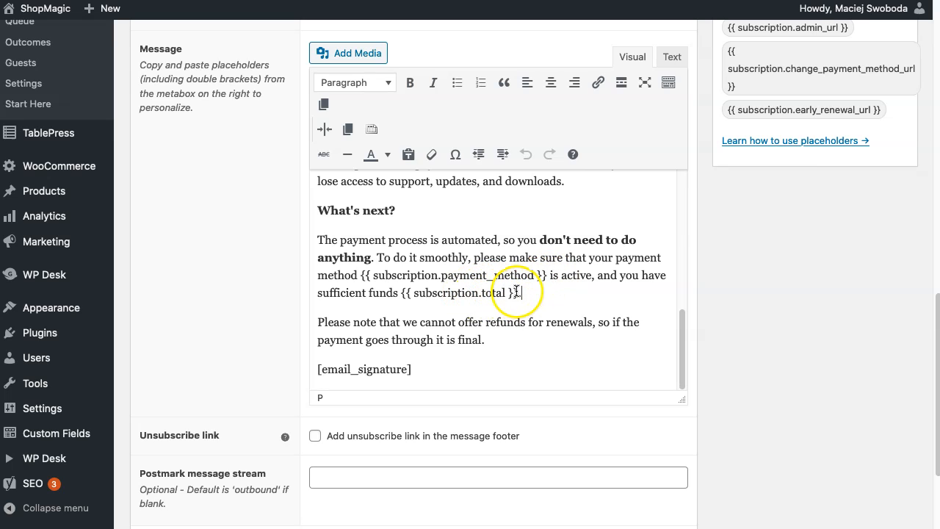
double_click(496, 293)
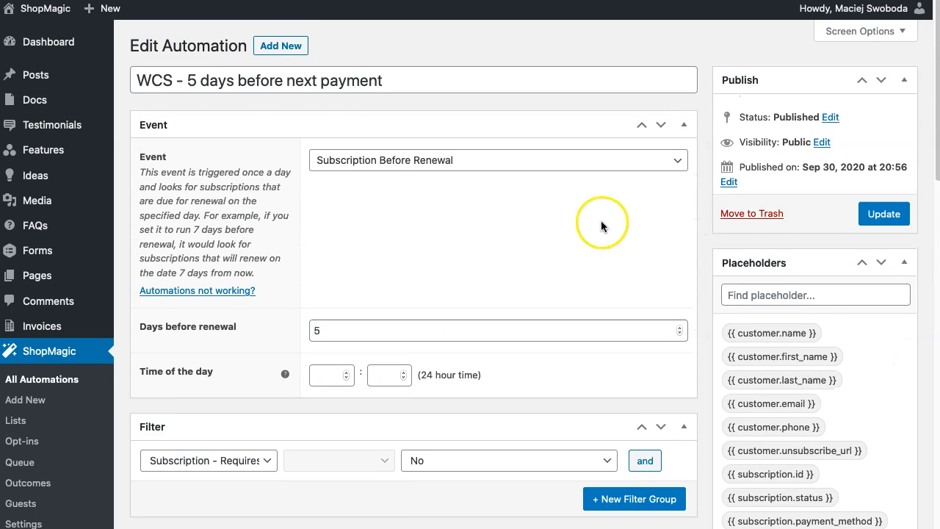
mouse_move(168, 125)
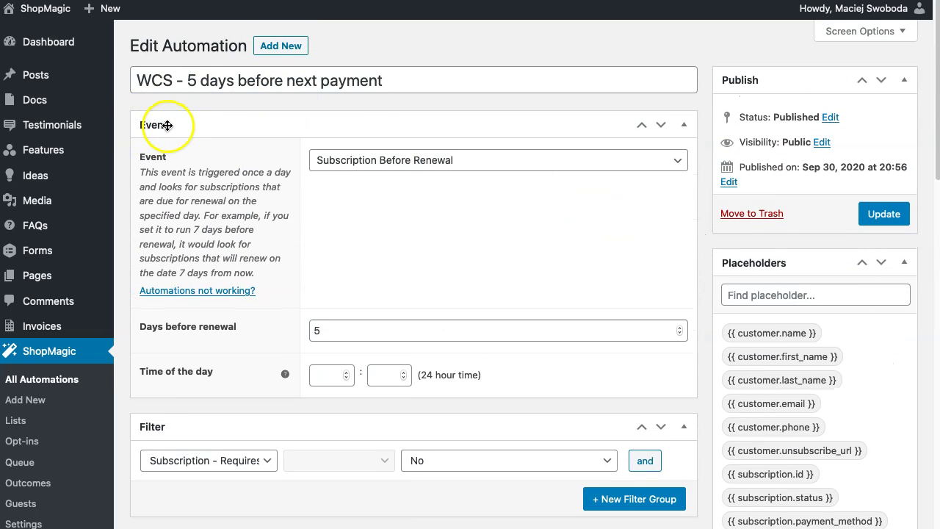
mouse_move(361, 165)
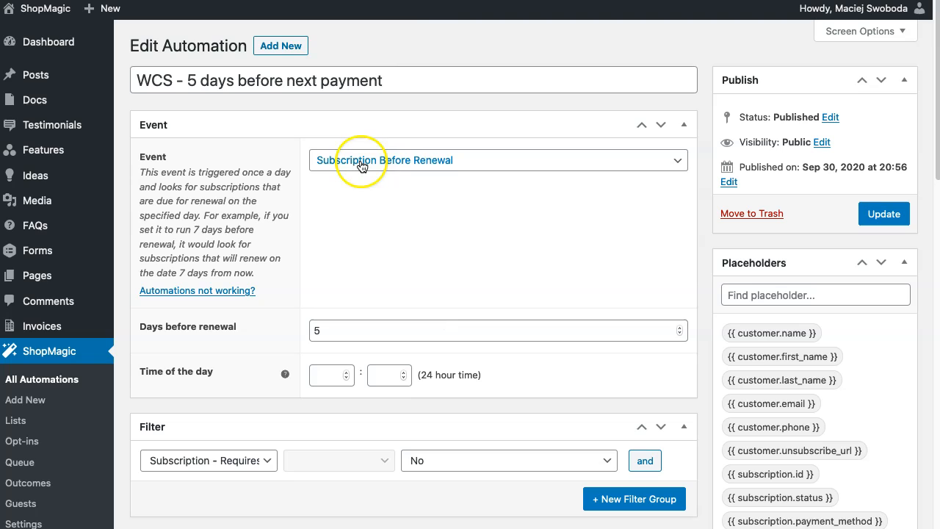
mouse_move(409, 174)
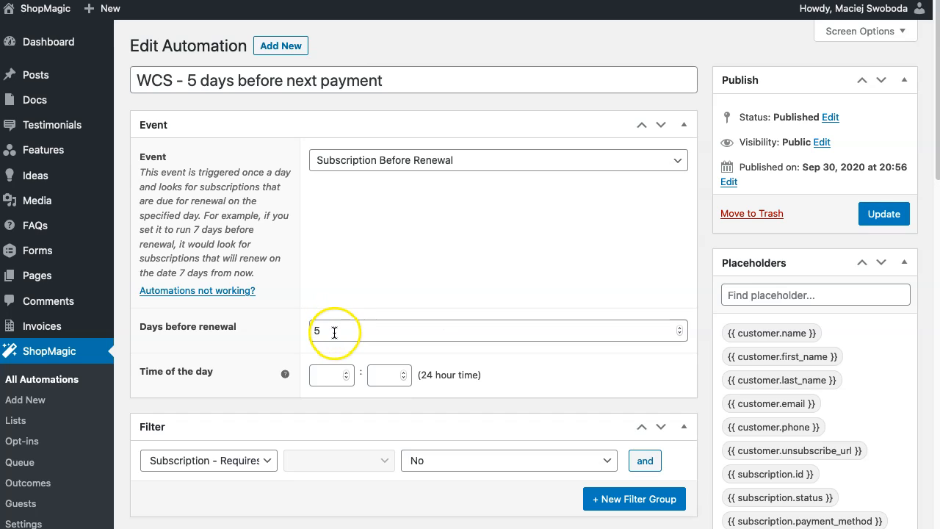
Expand the Filter dropdown showing 'Subscription - Requires Manual Renewal'
scroll("down", 3)
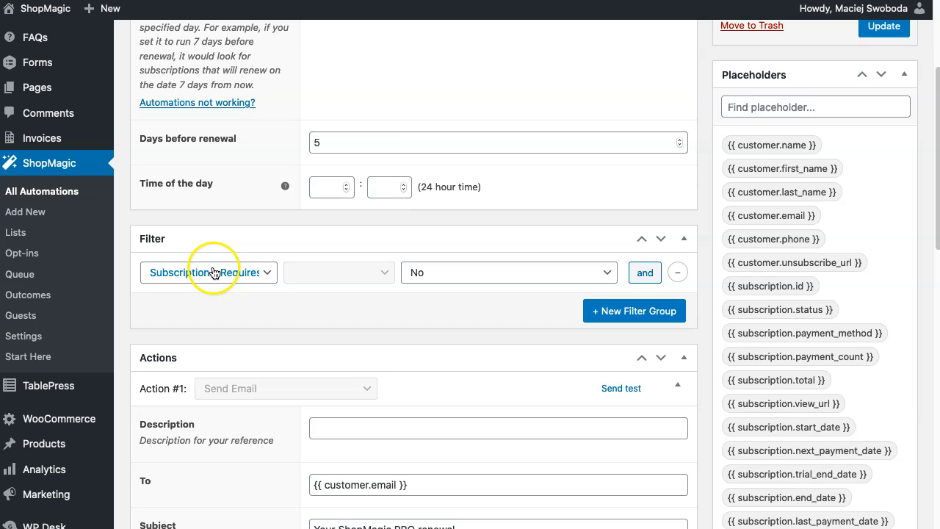
left_click(208, 272)
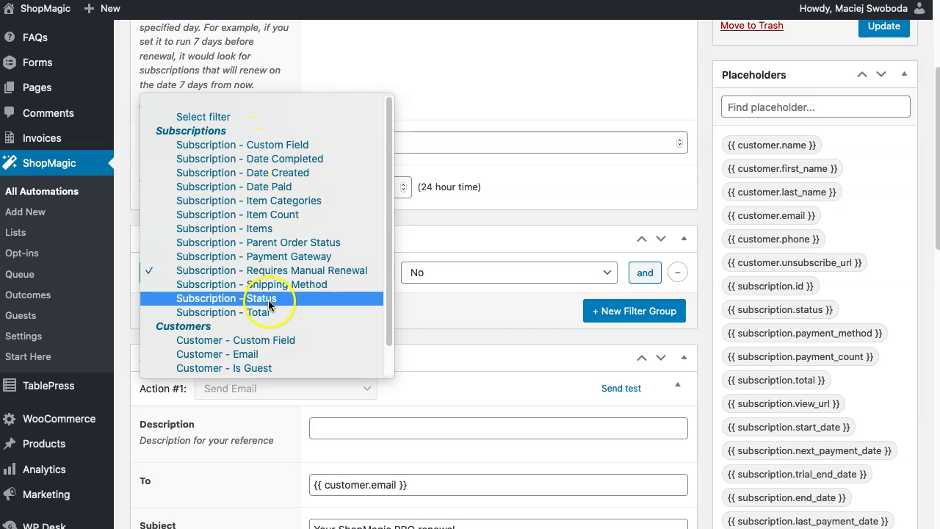
mouse_move(279, 211)
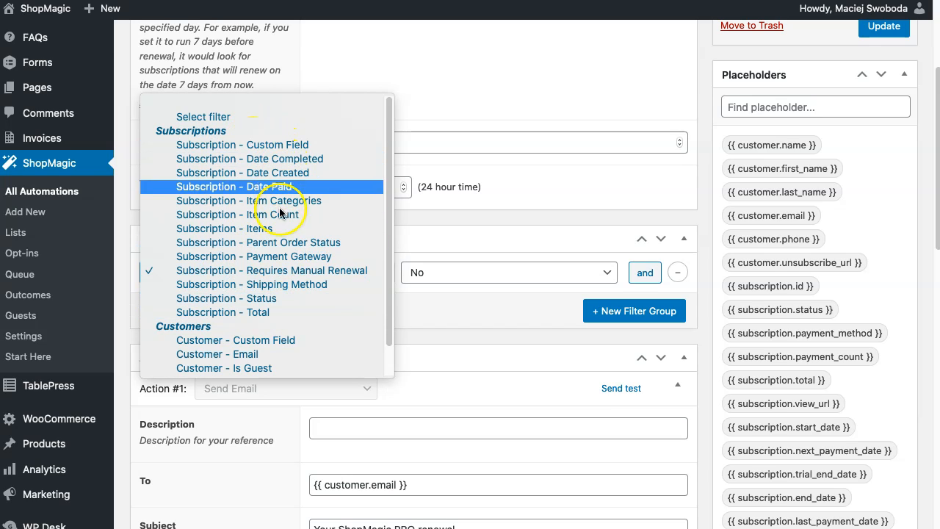
mouse_move(276, 145)
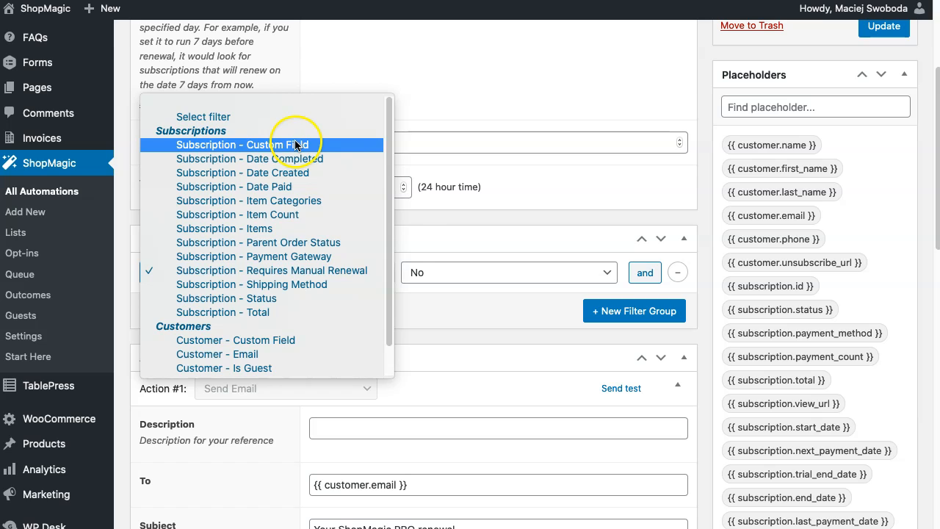
scroll("down", 3)
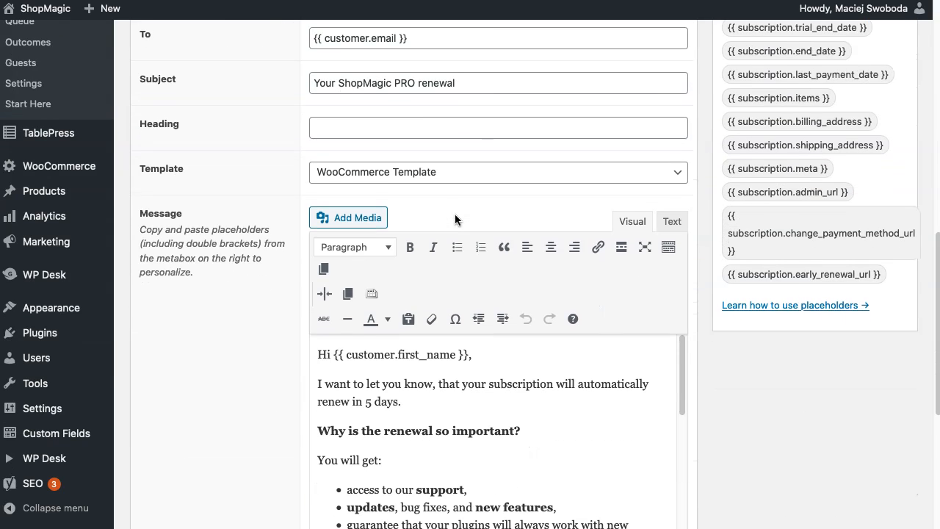
scroll("down", 3)
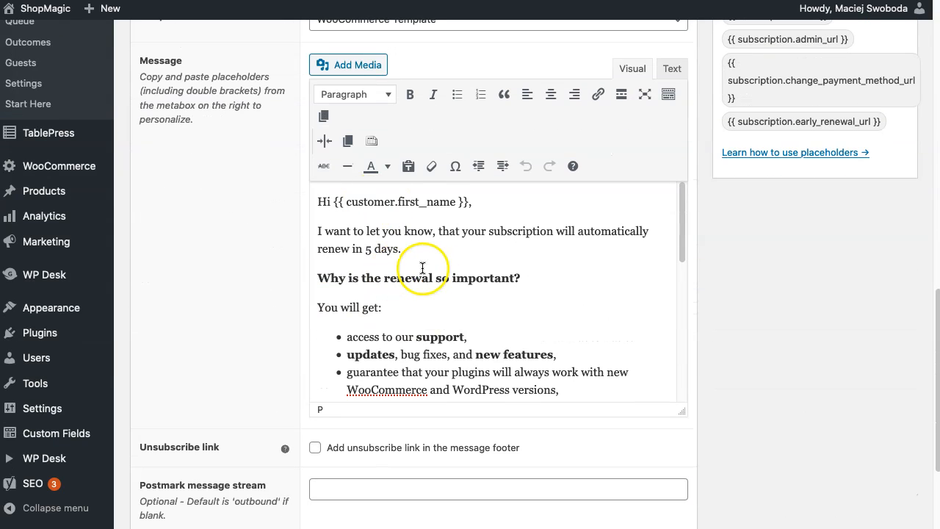
mouse_move(492, 270)
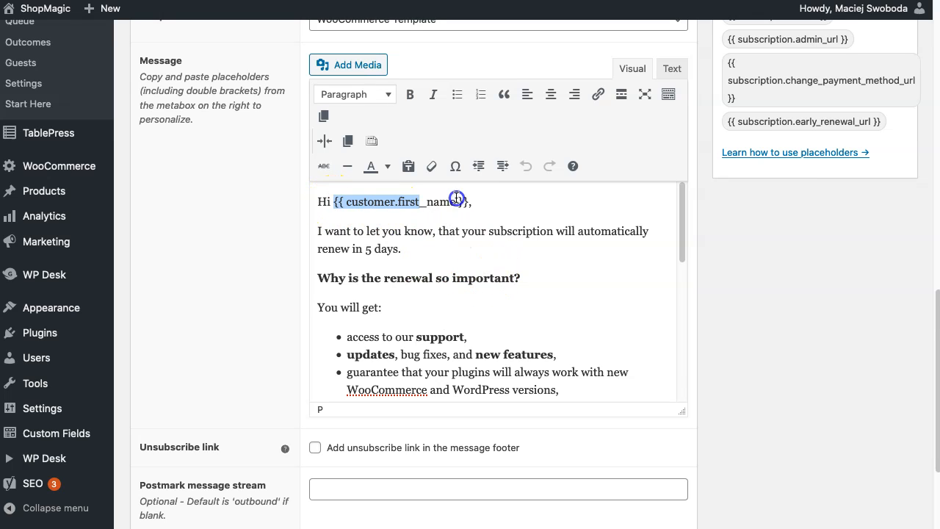
left_click(501, 206)
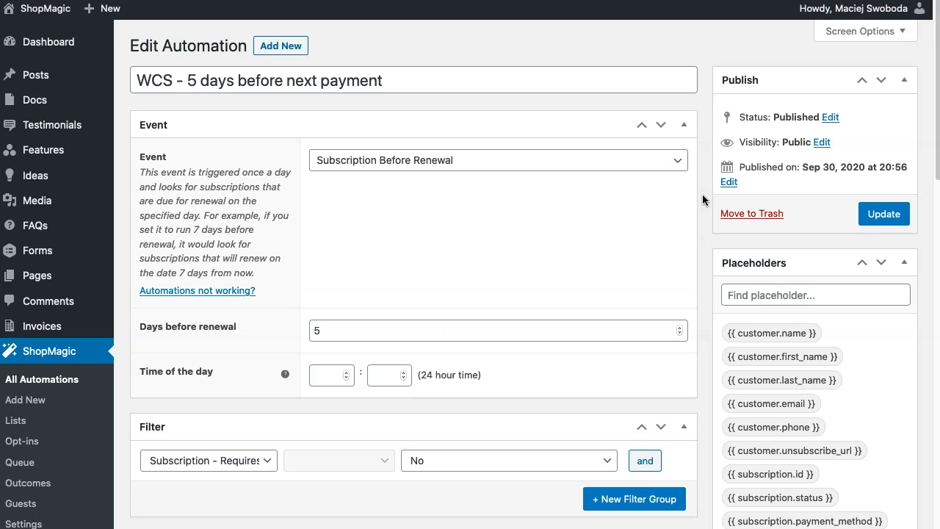
Trigger on Subscription Status Changed with 'Status changes to' Pending Cancellation
left_click(498, 161)
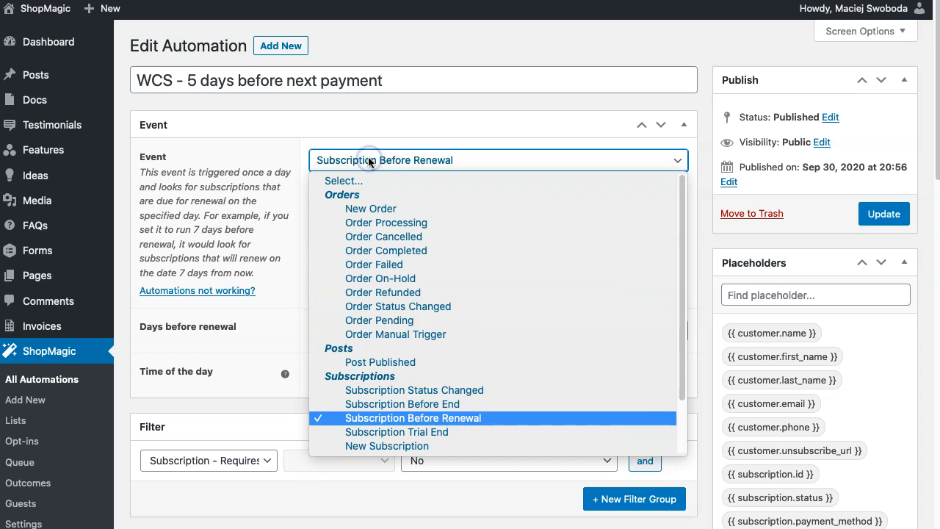
mouse_move(476, 391)
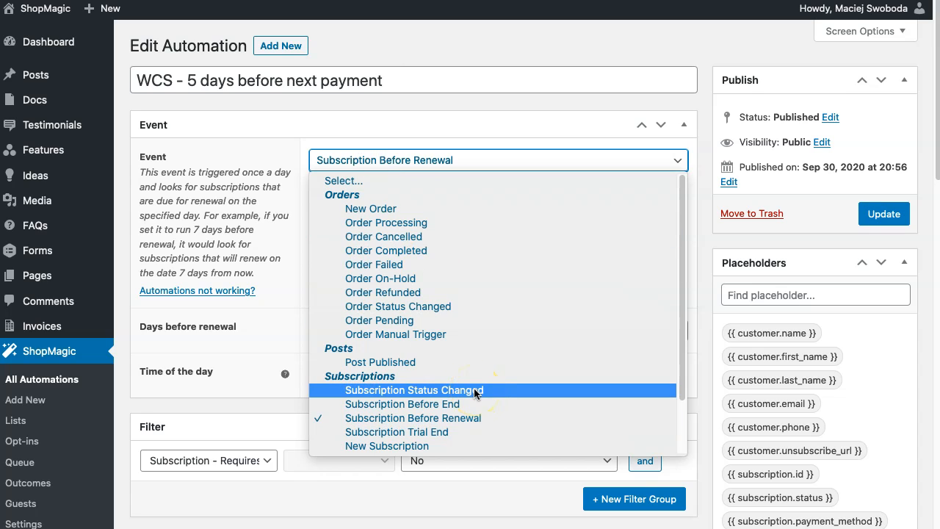
left_click(415, 390)
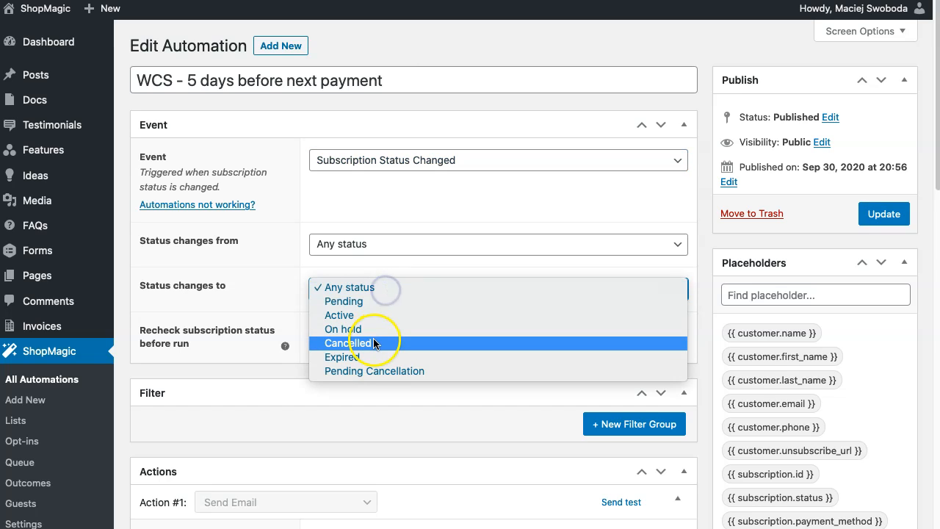
left_click(349, 344)
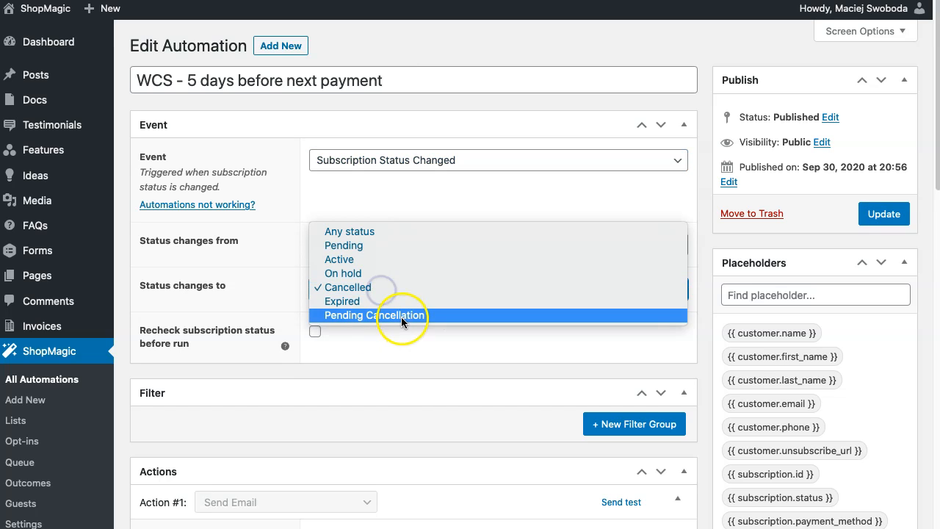
left_click(376, 315)
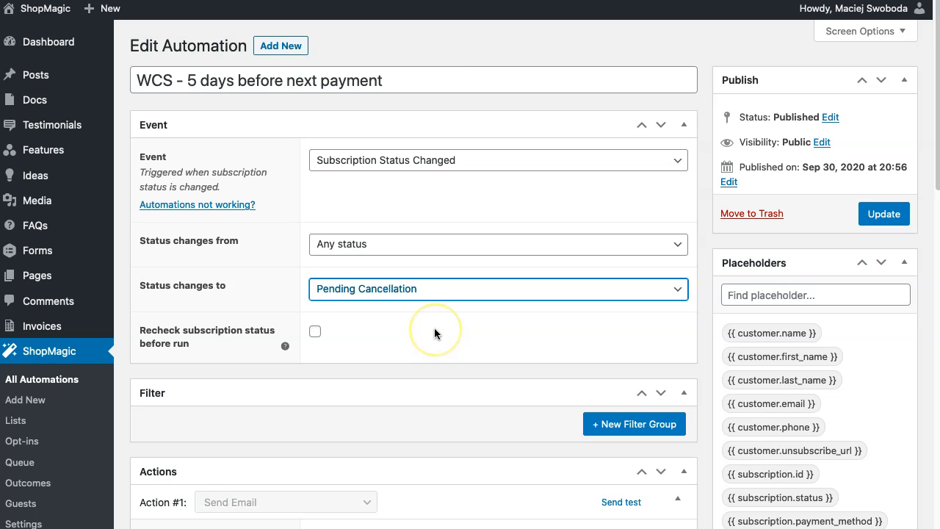